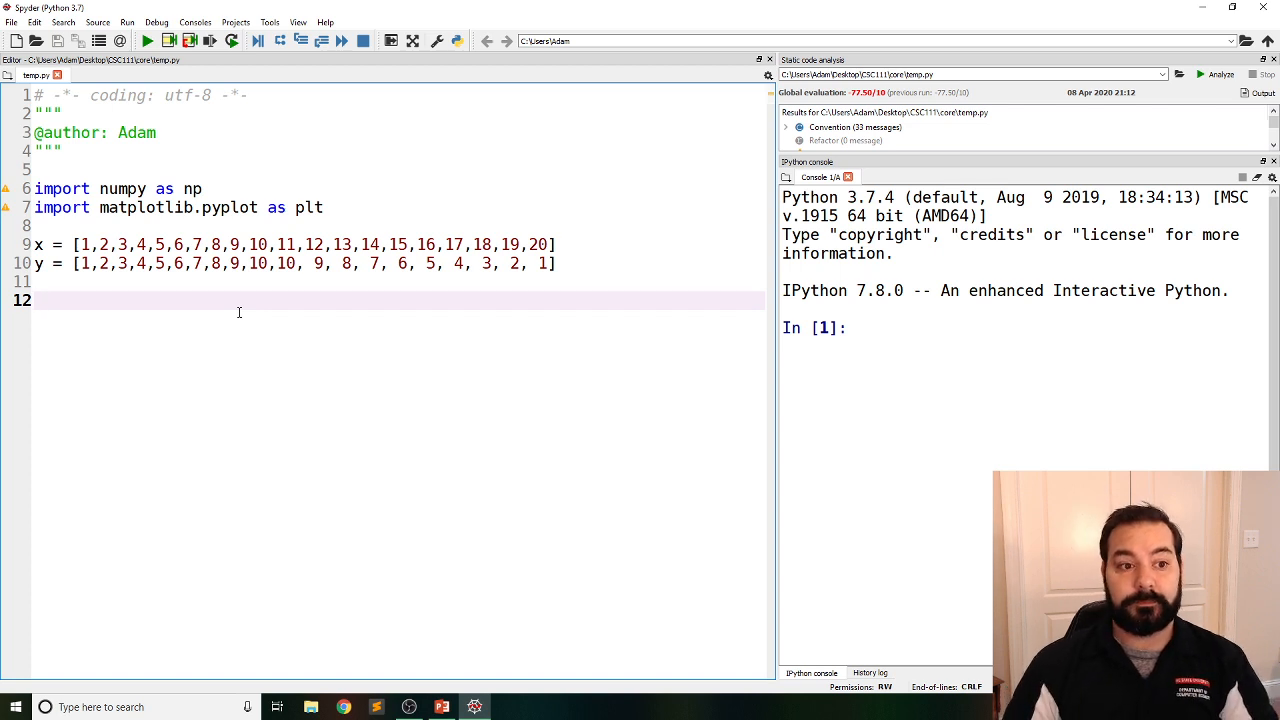
Type curve = np.polyfit(x, y) on line 12, with print(curve) on the next line
text(c)
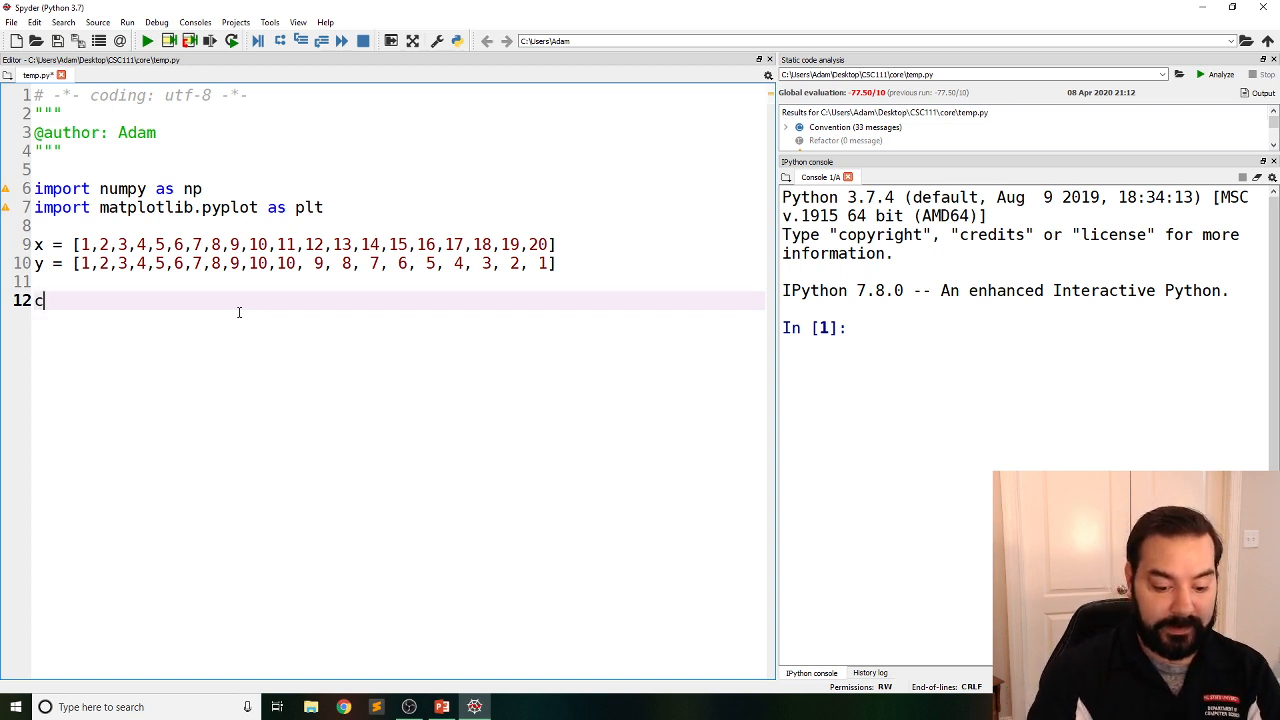
text(urve = np.)
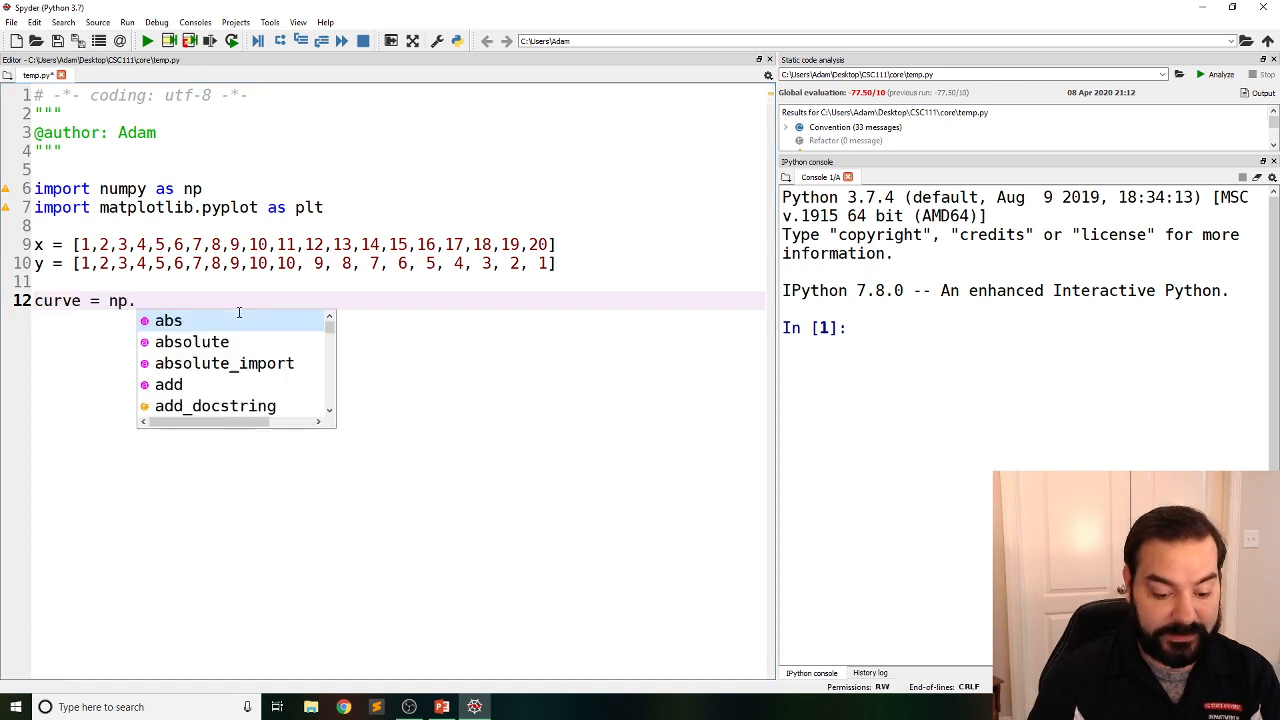
text(po)
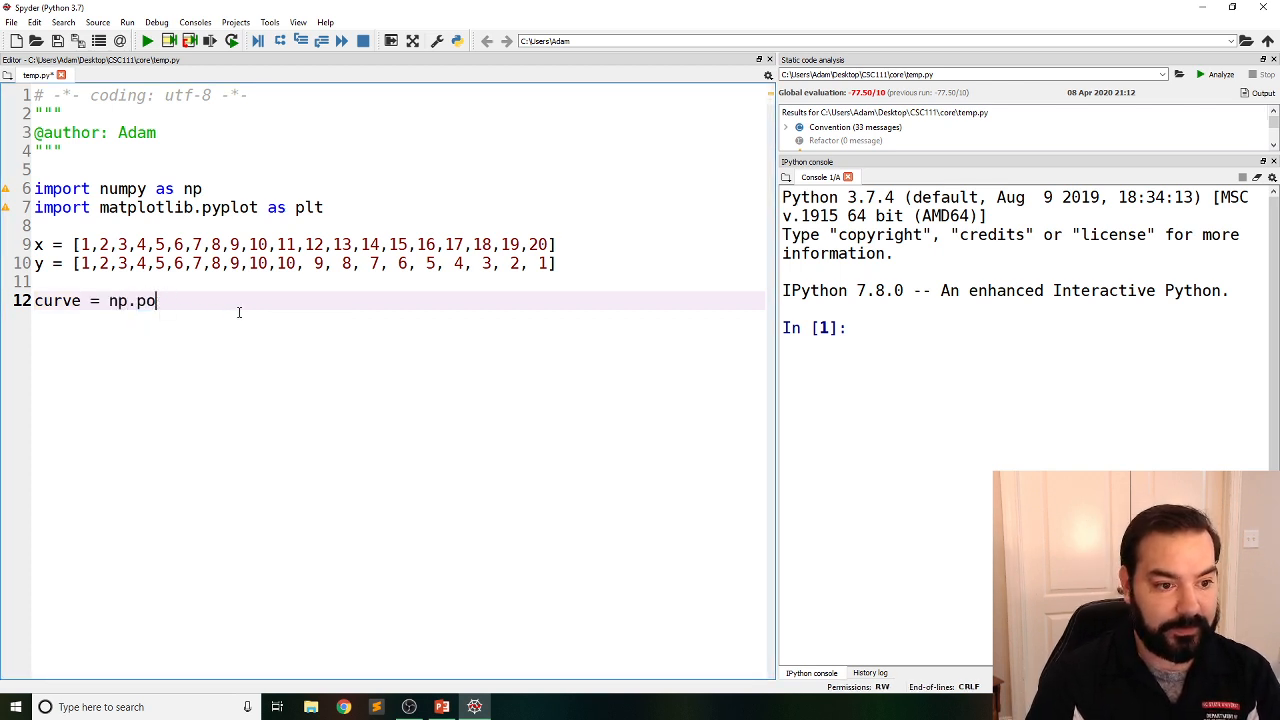
text(lyfit)
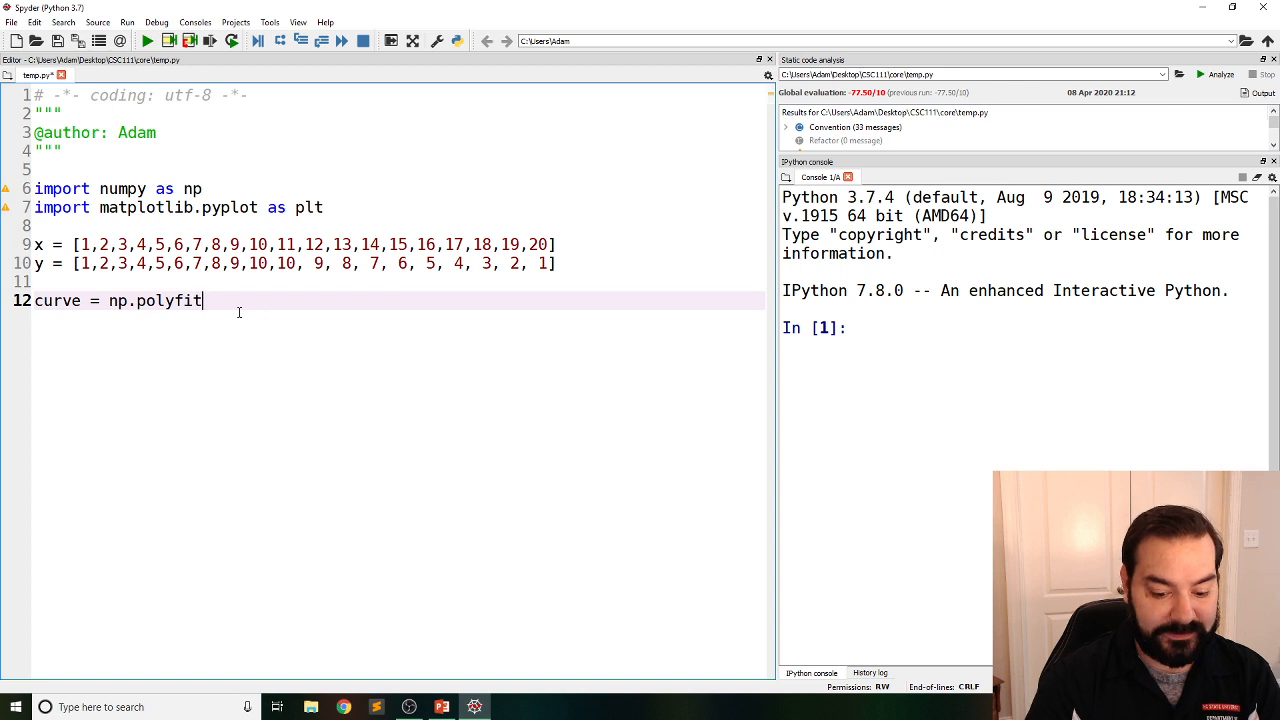
text((x ,y)
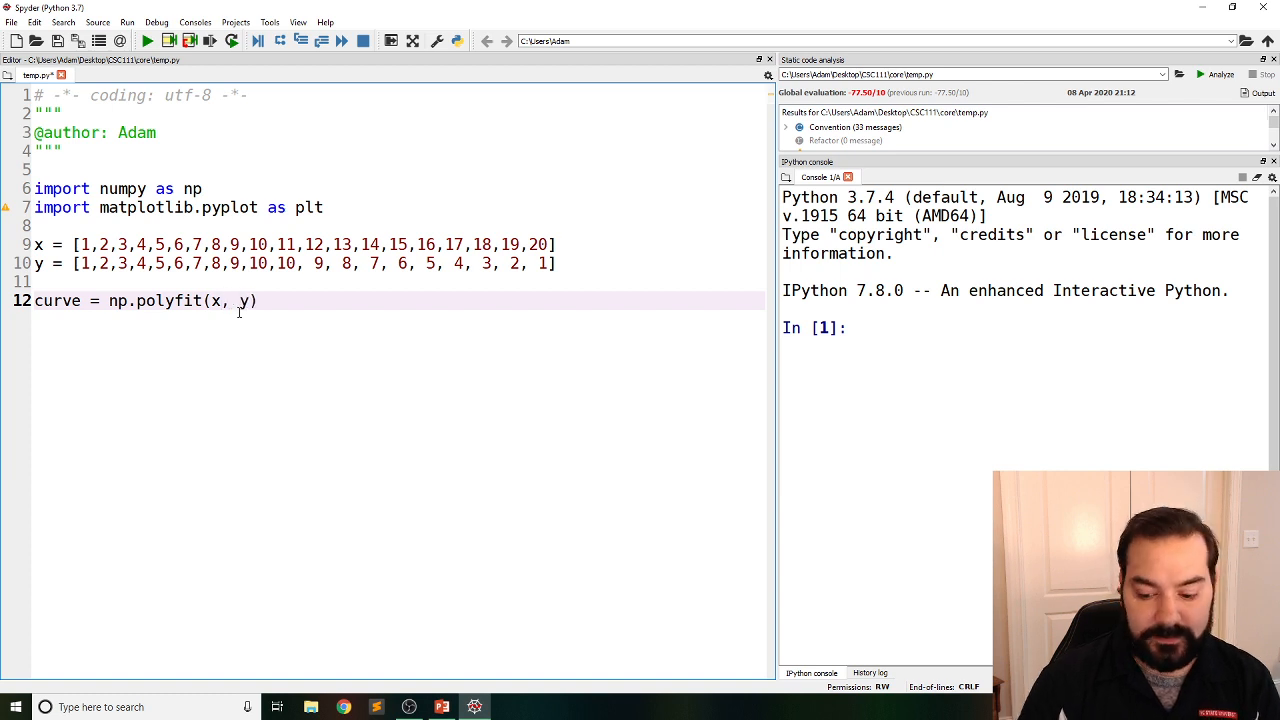
key(enter)
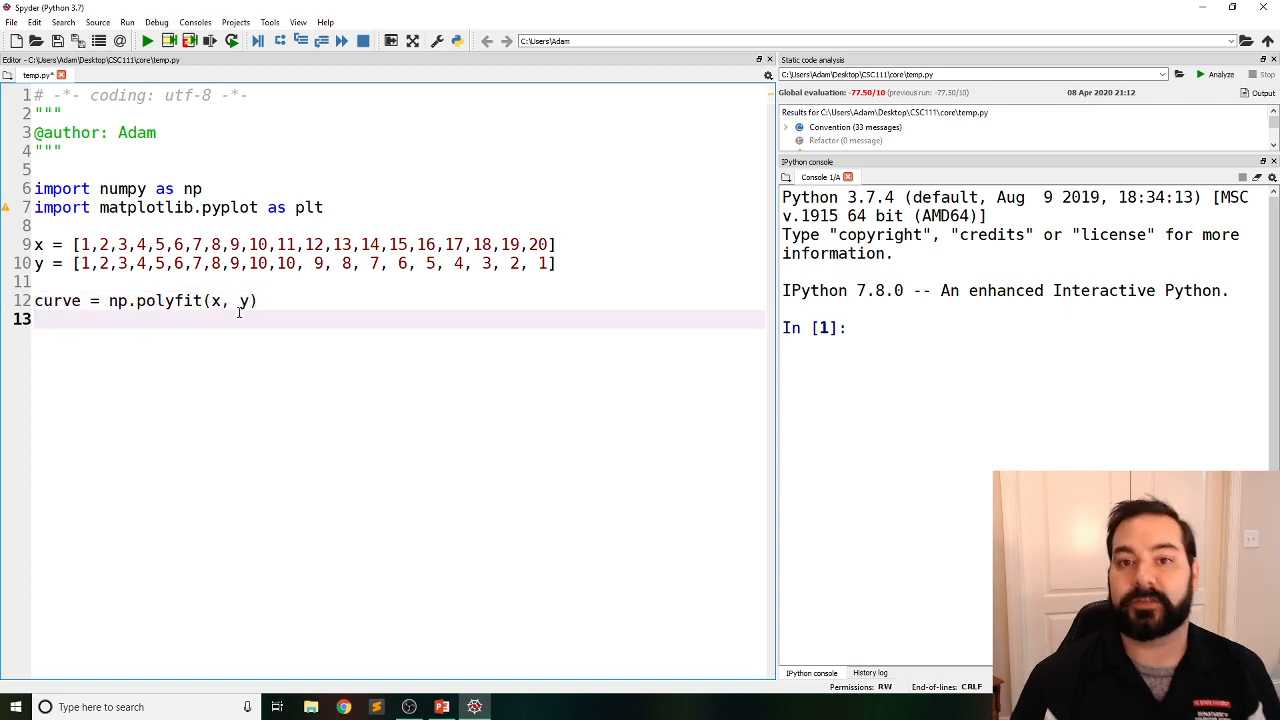
text(print()
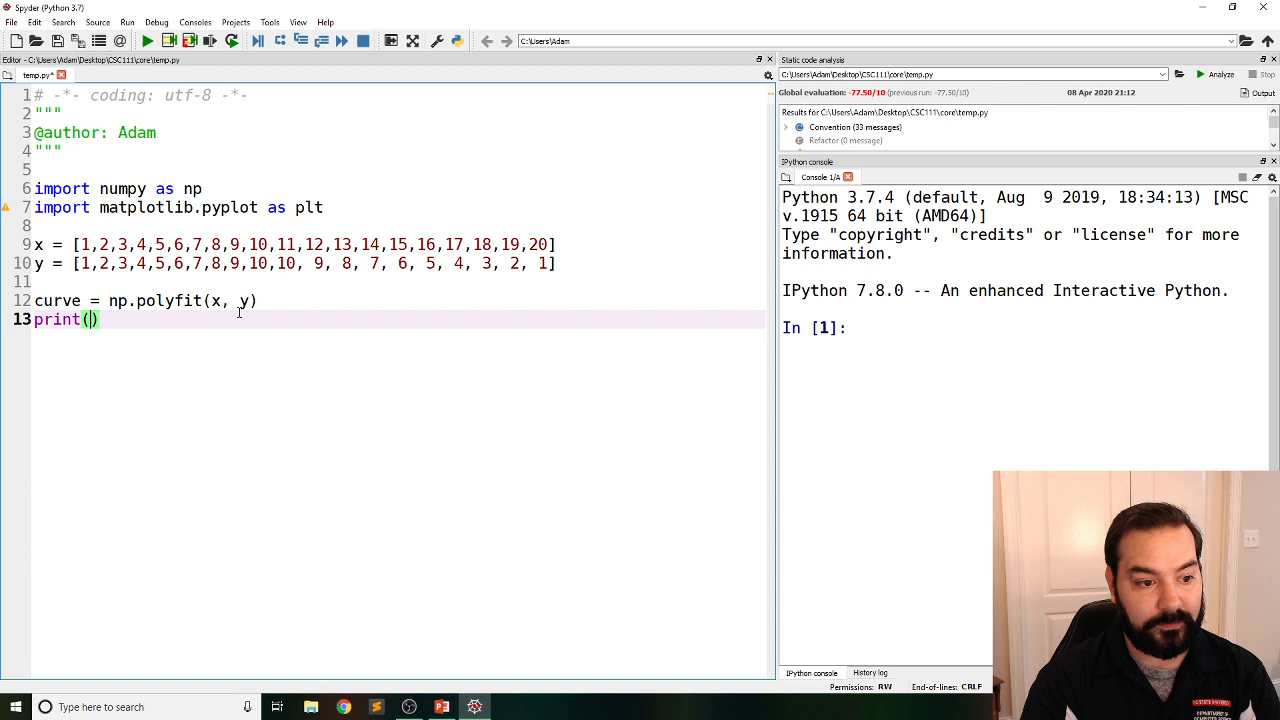
text(curve)
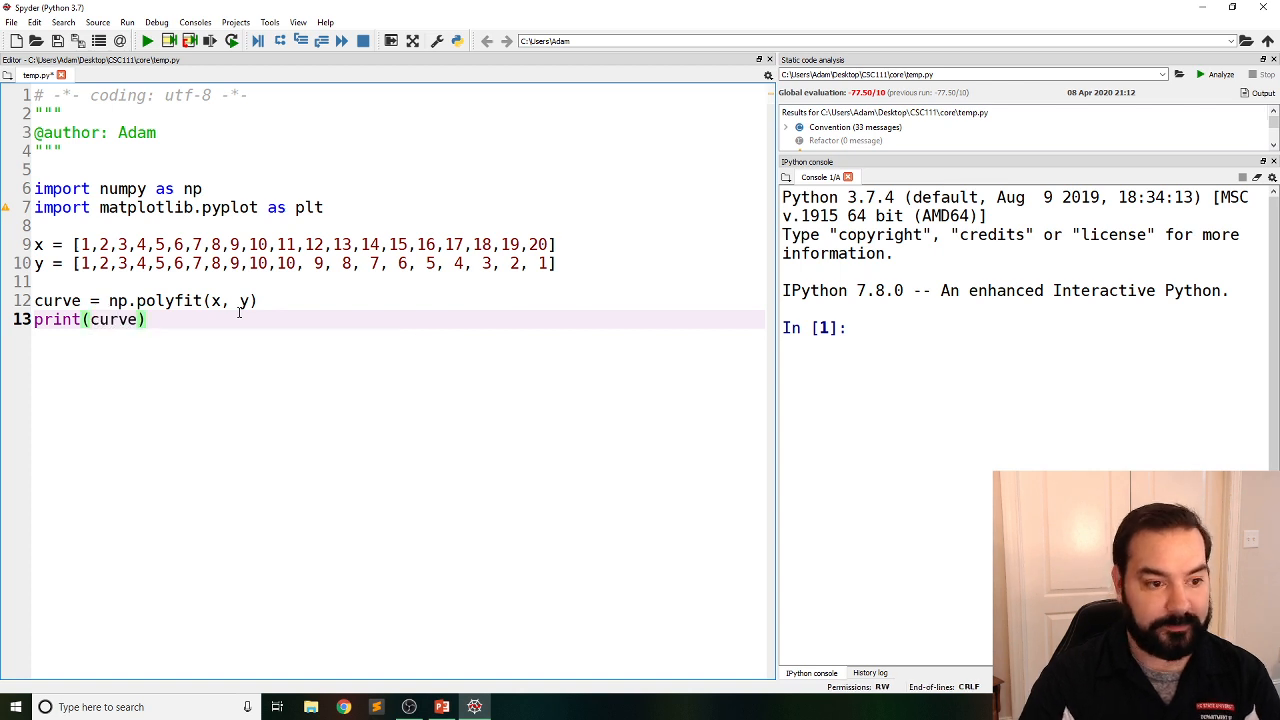
Run to get the missing-degree TypeError, add degree 2 to polyfit, and rerun
click(146, 41)
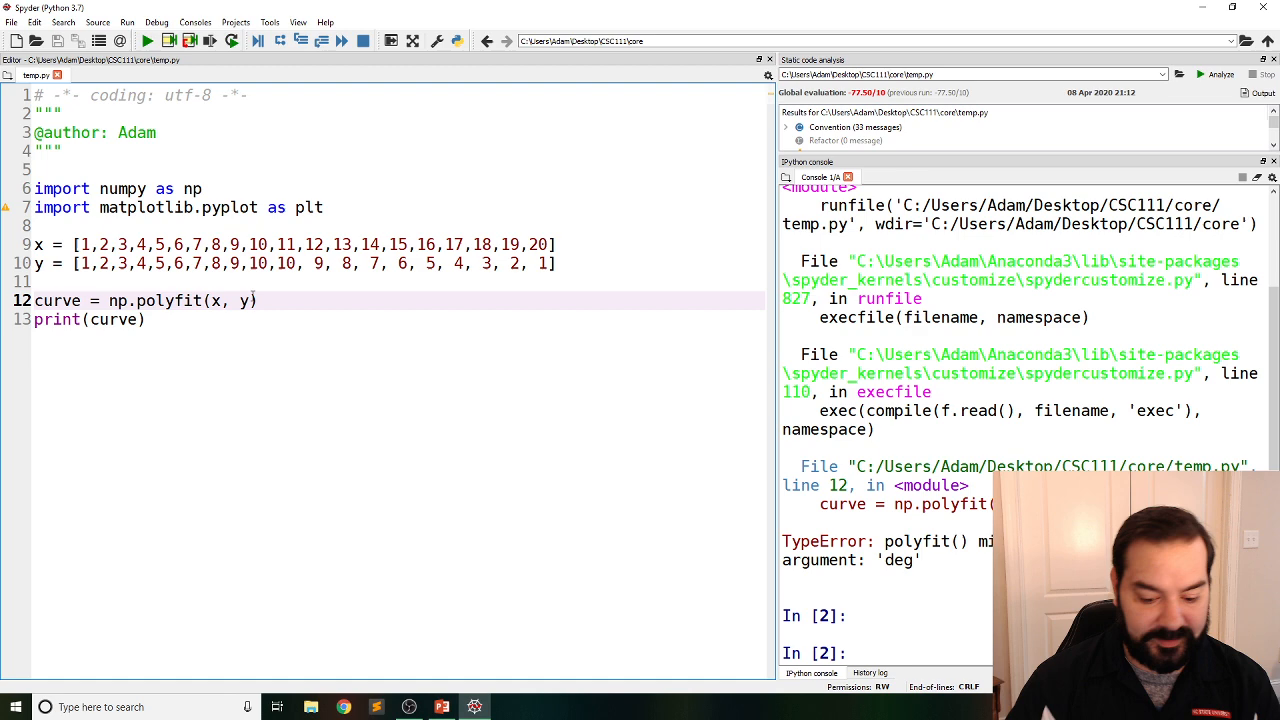
text(, 2)
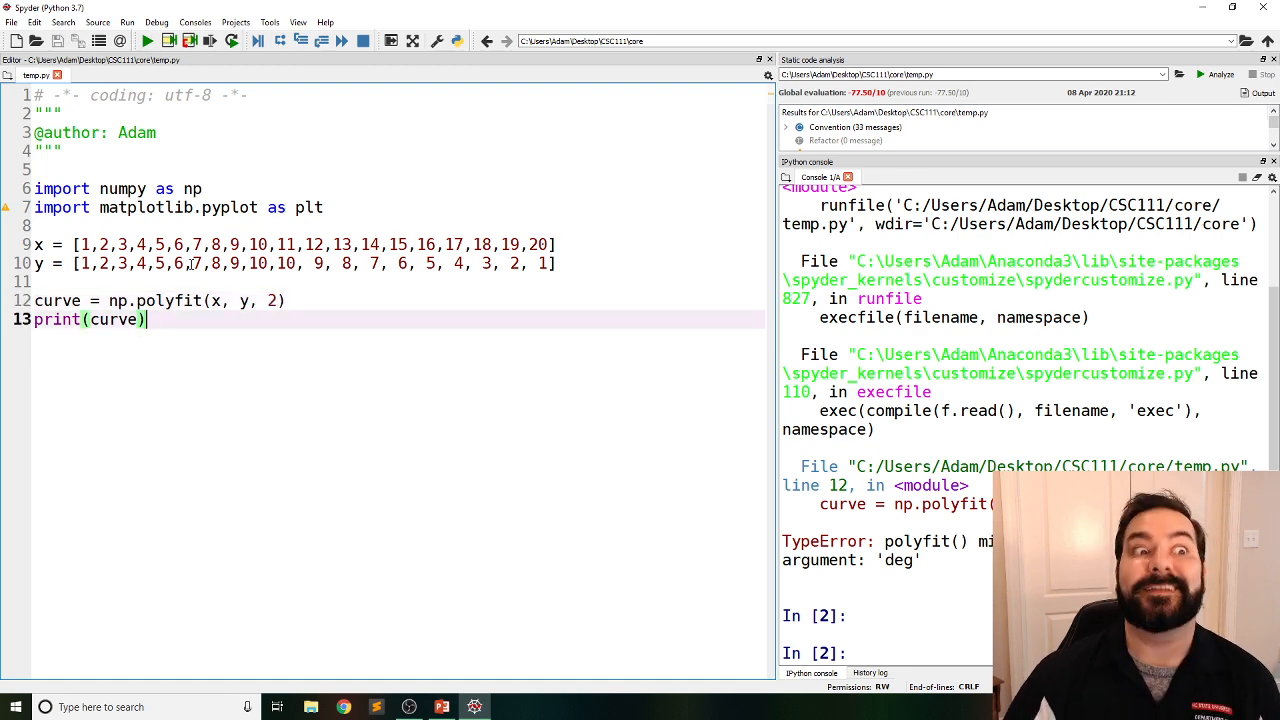
click(146, 41)
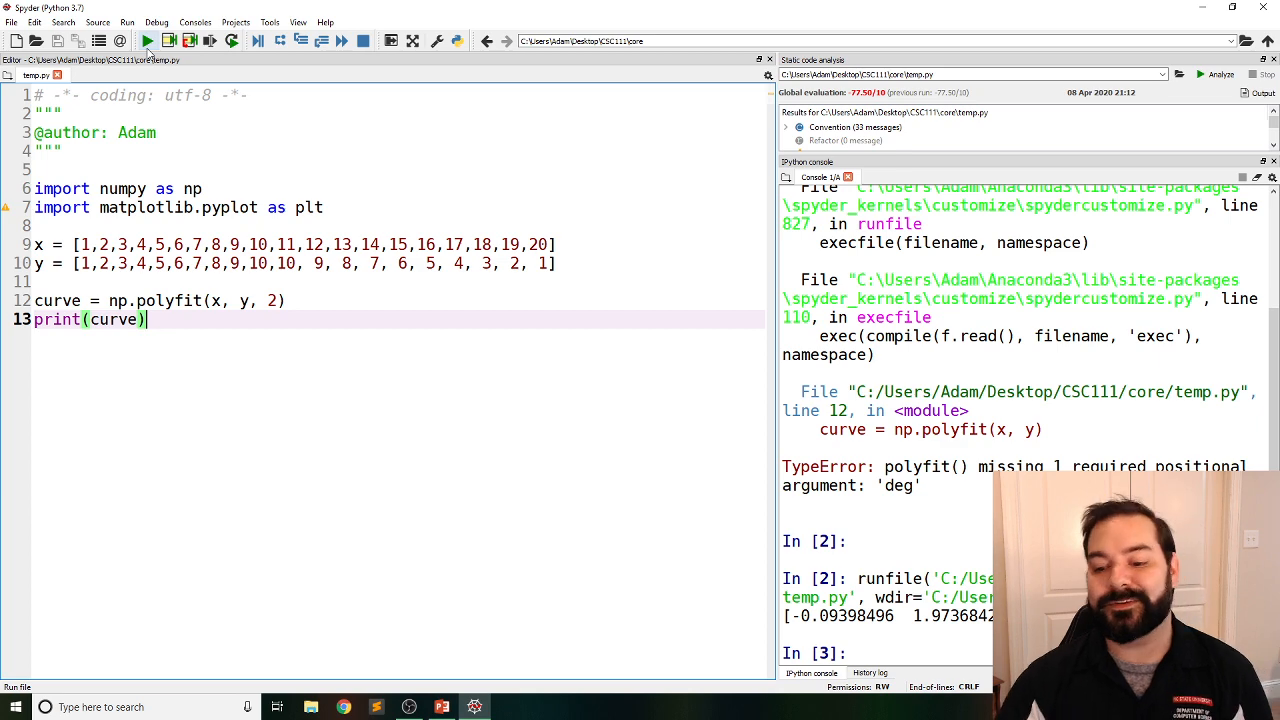
click(147, 41)
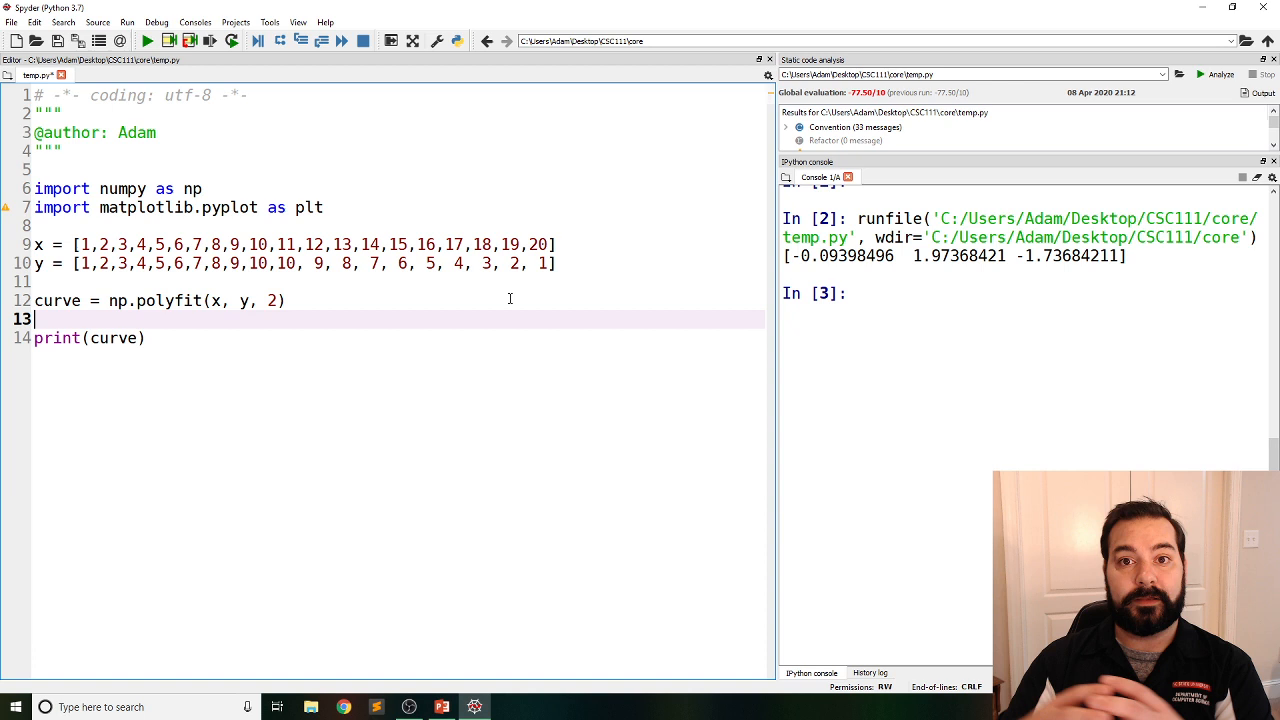
Wrap curve in np.poly1d as poly, print poly instead of curve, and run
text(poly)
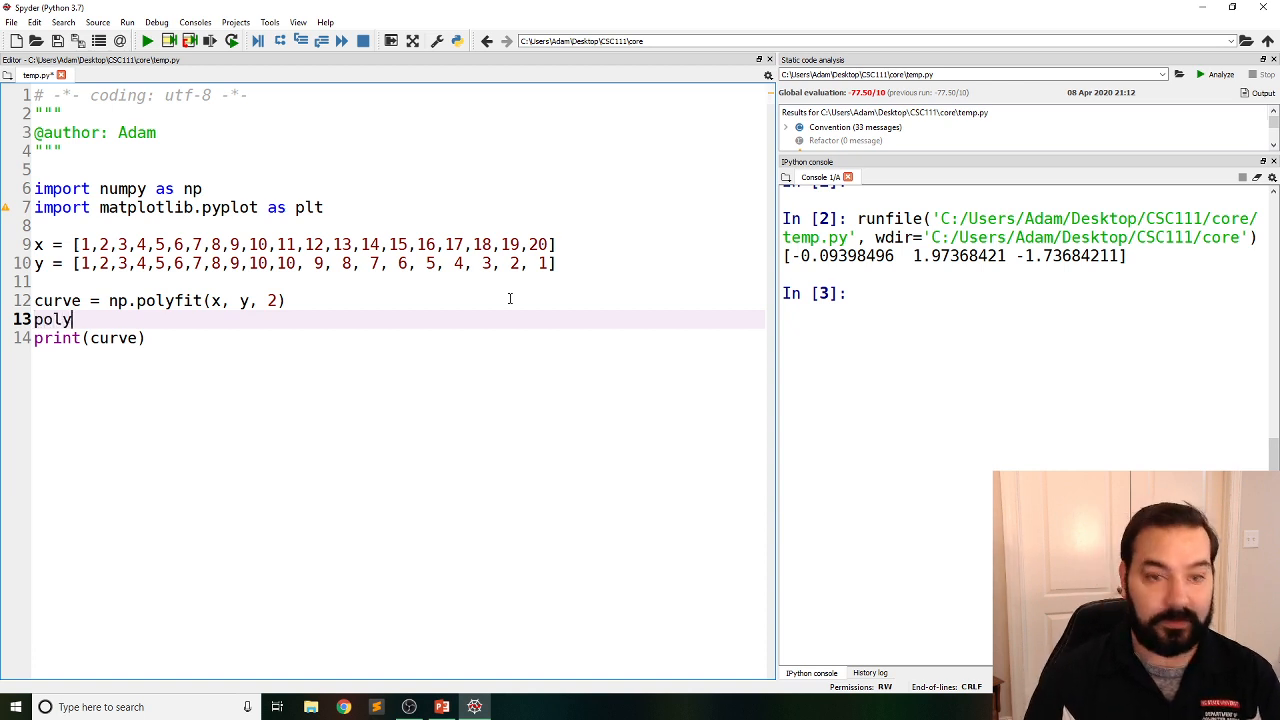
text(= np.)
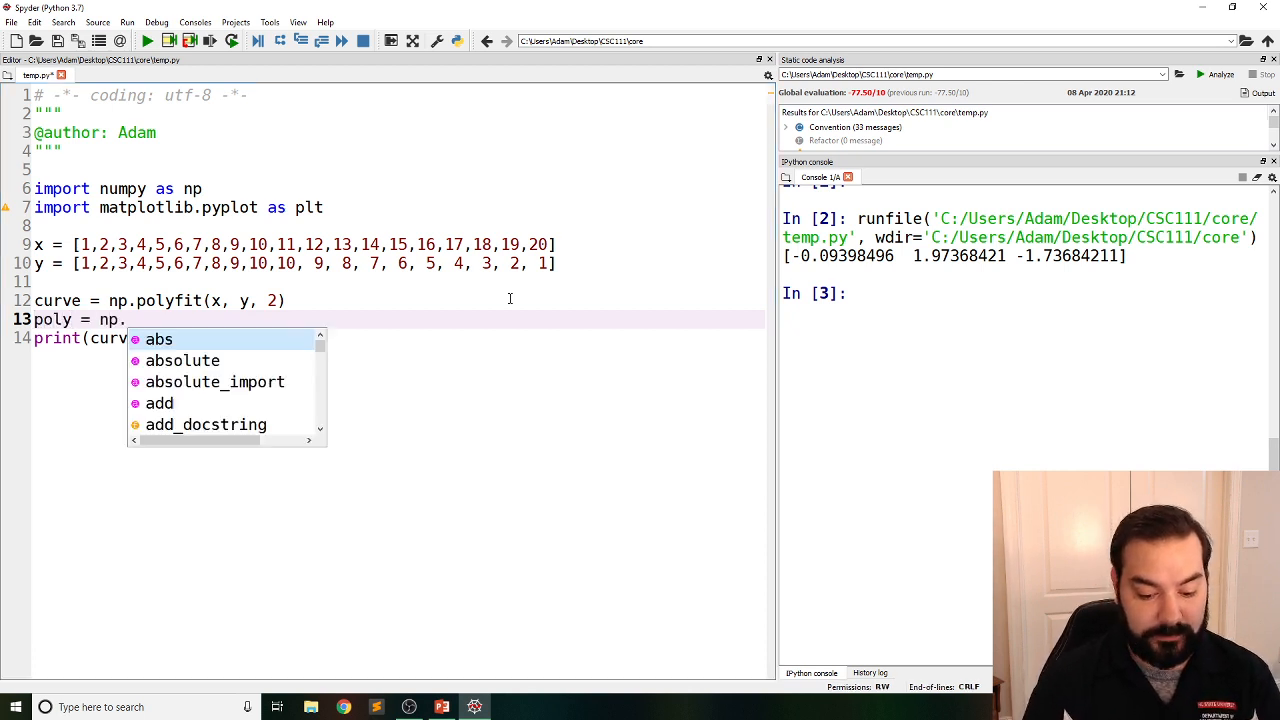
text(poly1d(curve)
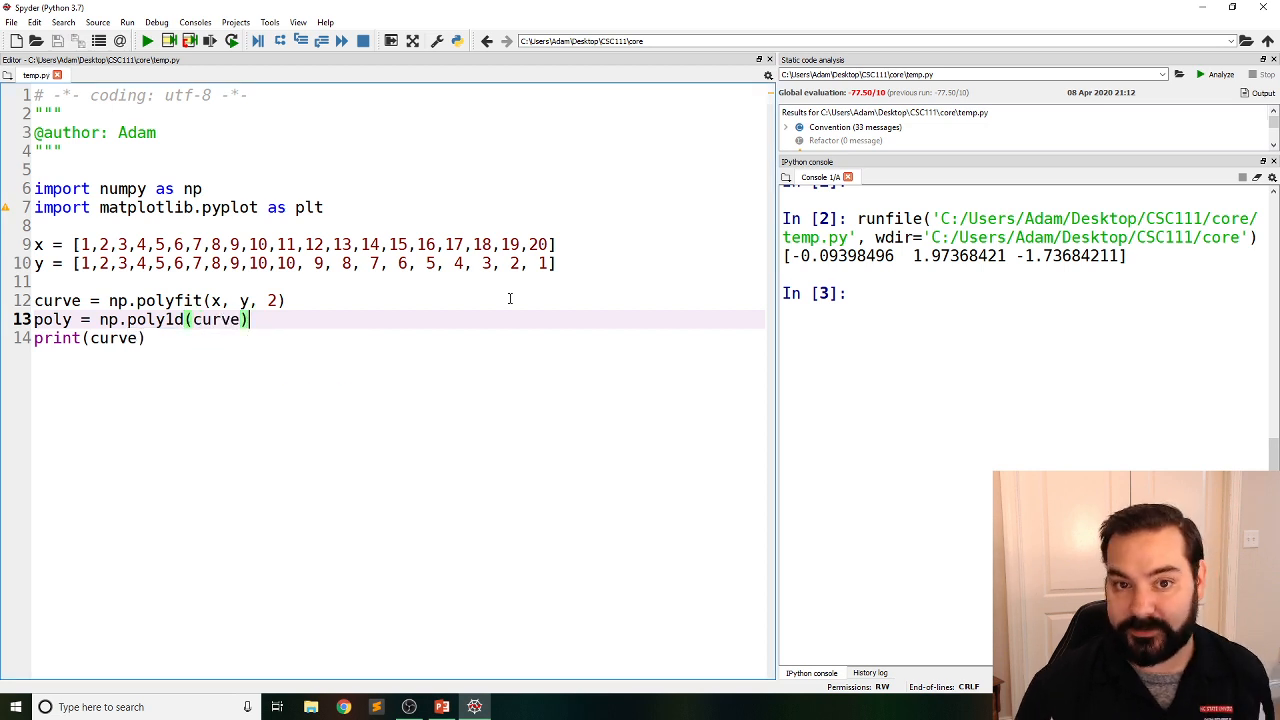
double_click(114, 338)
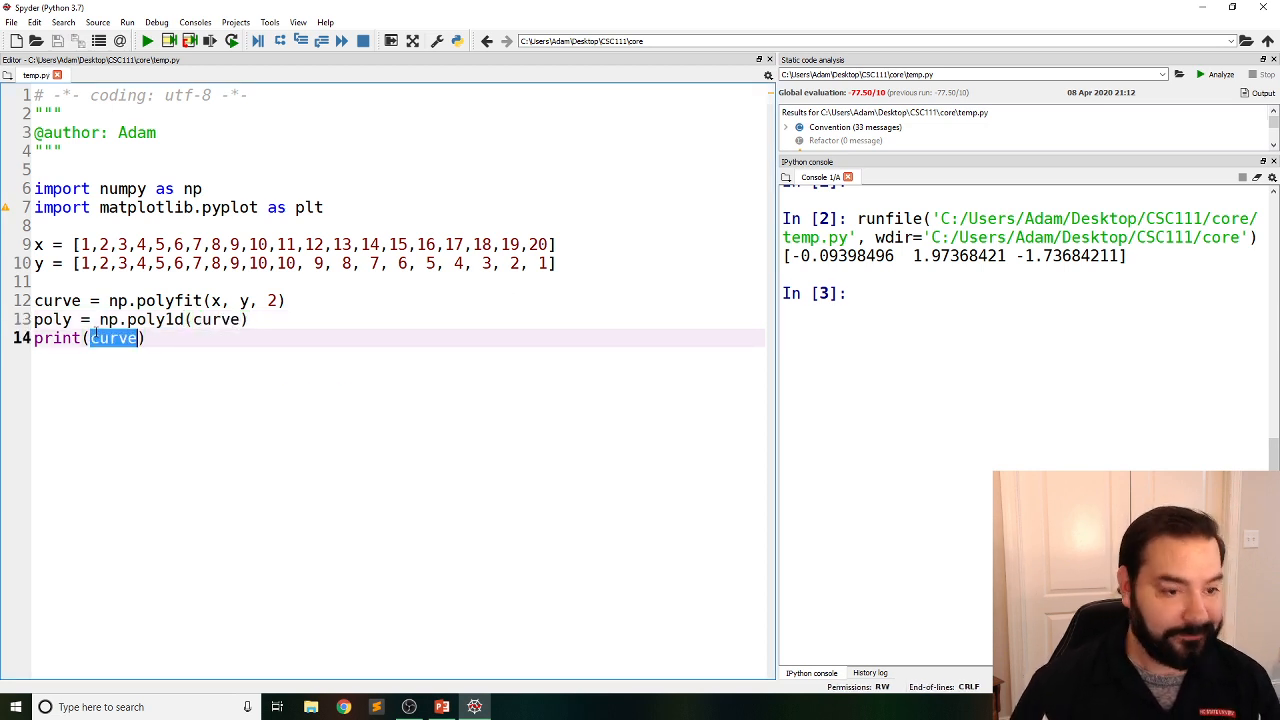
text(poly)
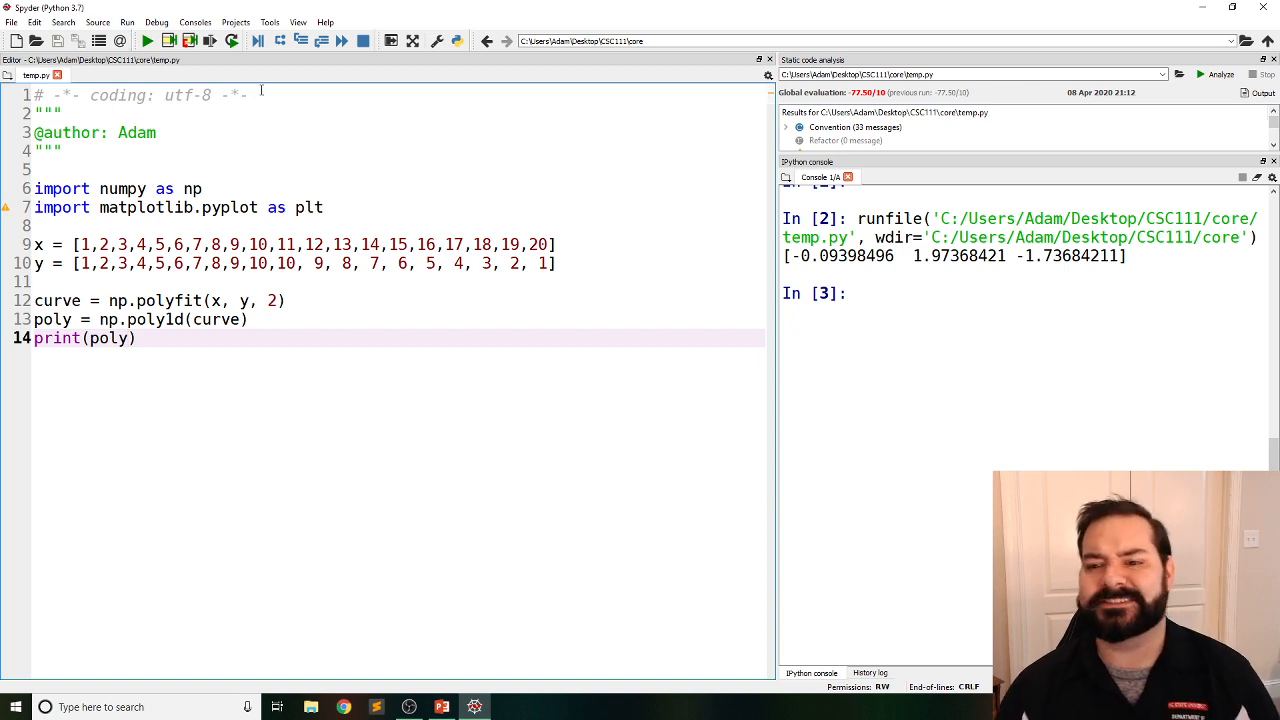
drag(788, 255, 1125, 255)
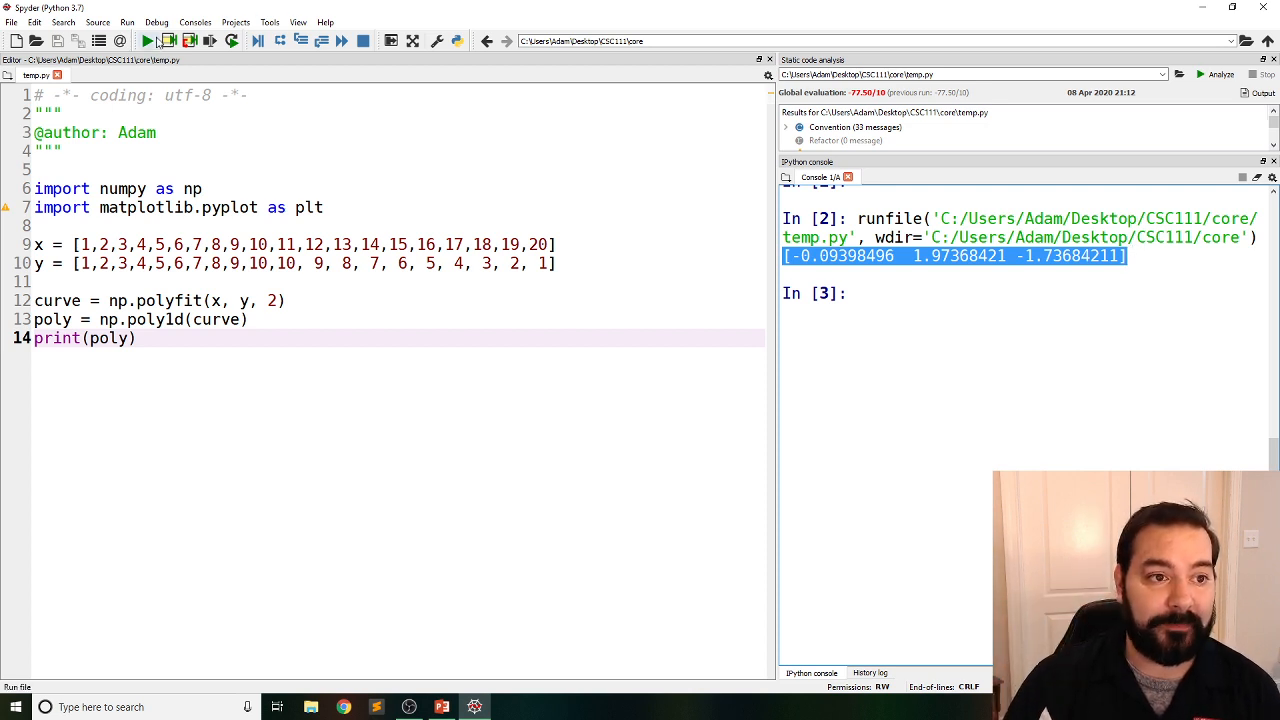
click(145, 41)
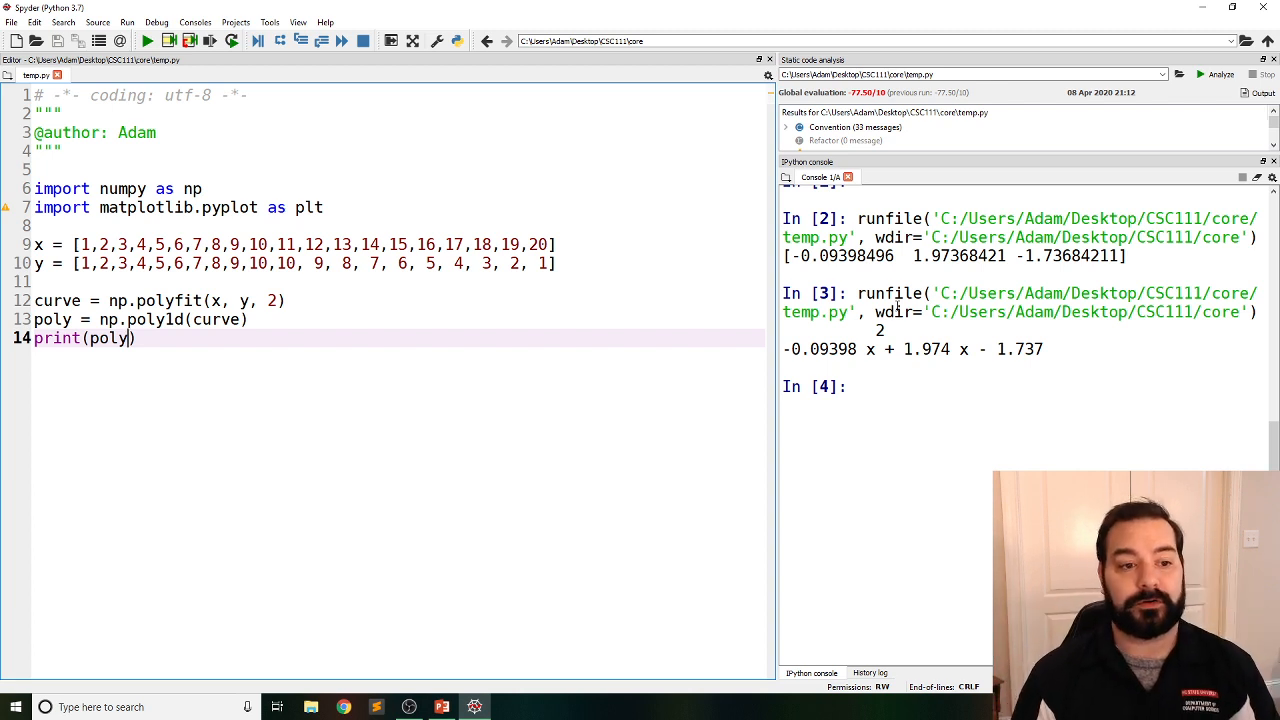
Replace print(poly) with new_x = [] and new_y = [], then begin a for loop
triple_click(84, 338)
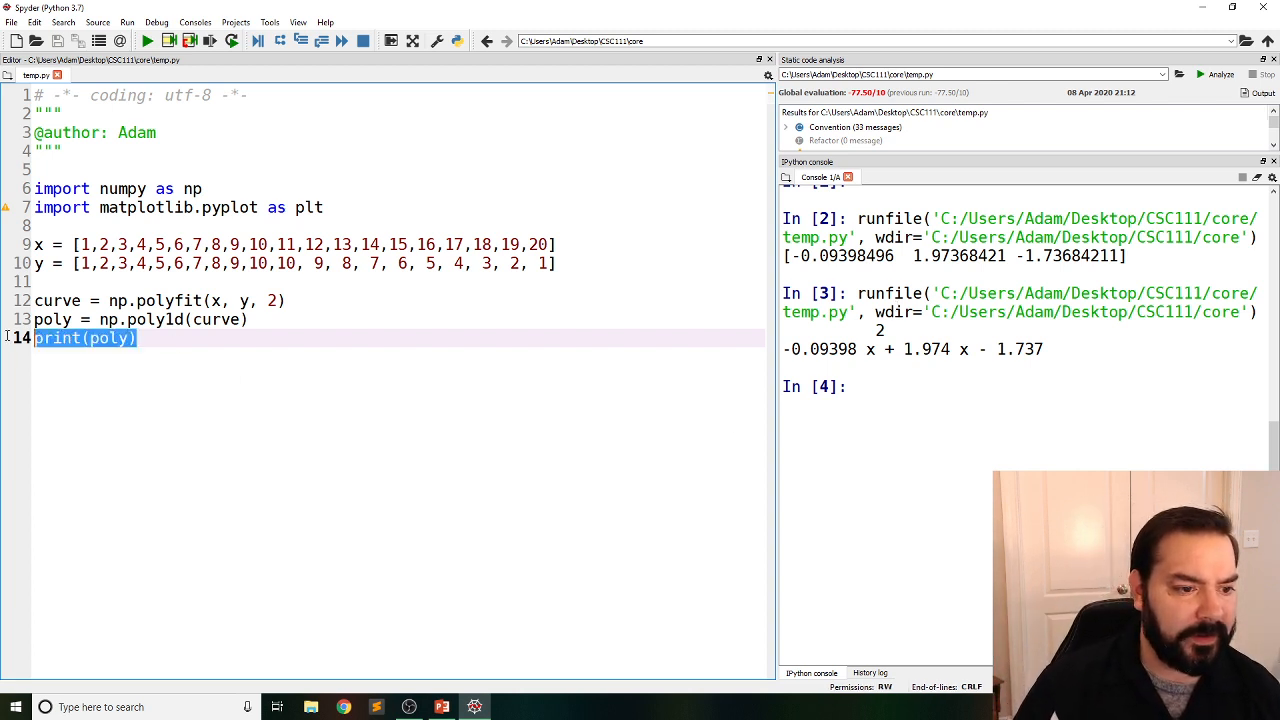
text(new_y)
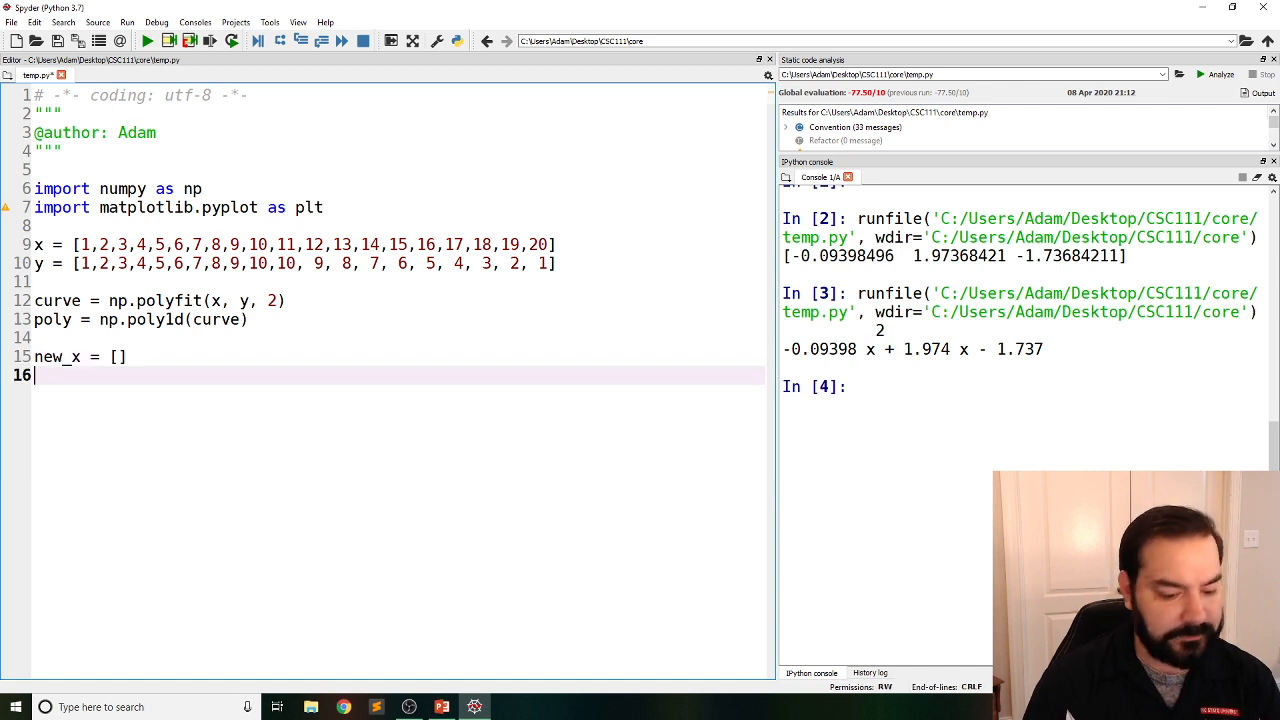
text(new_y =)
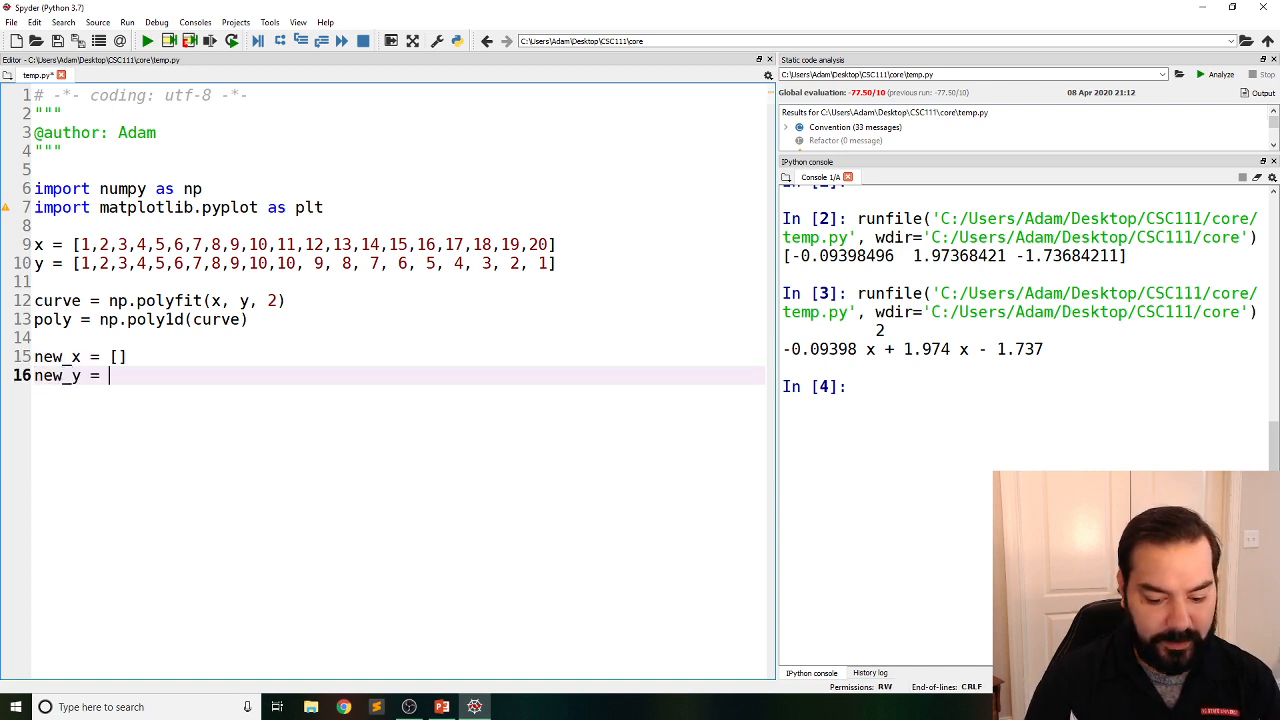
text([])
text(for)
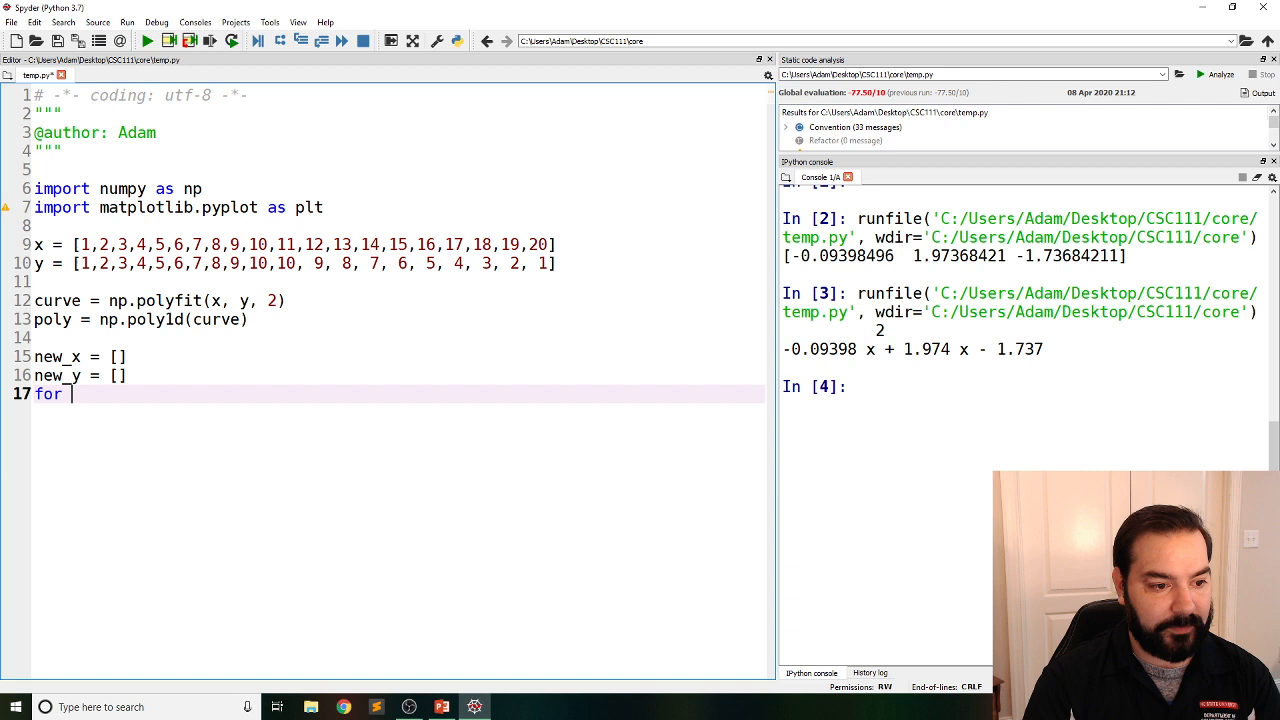
Write for i in range(20): with new_x.append(i+1) and start a new body line
text(i in range)
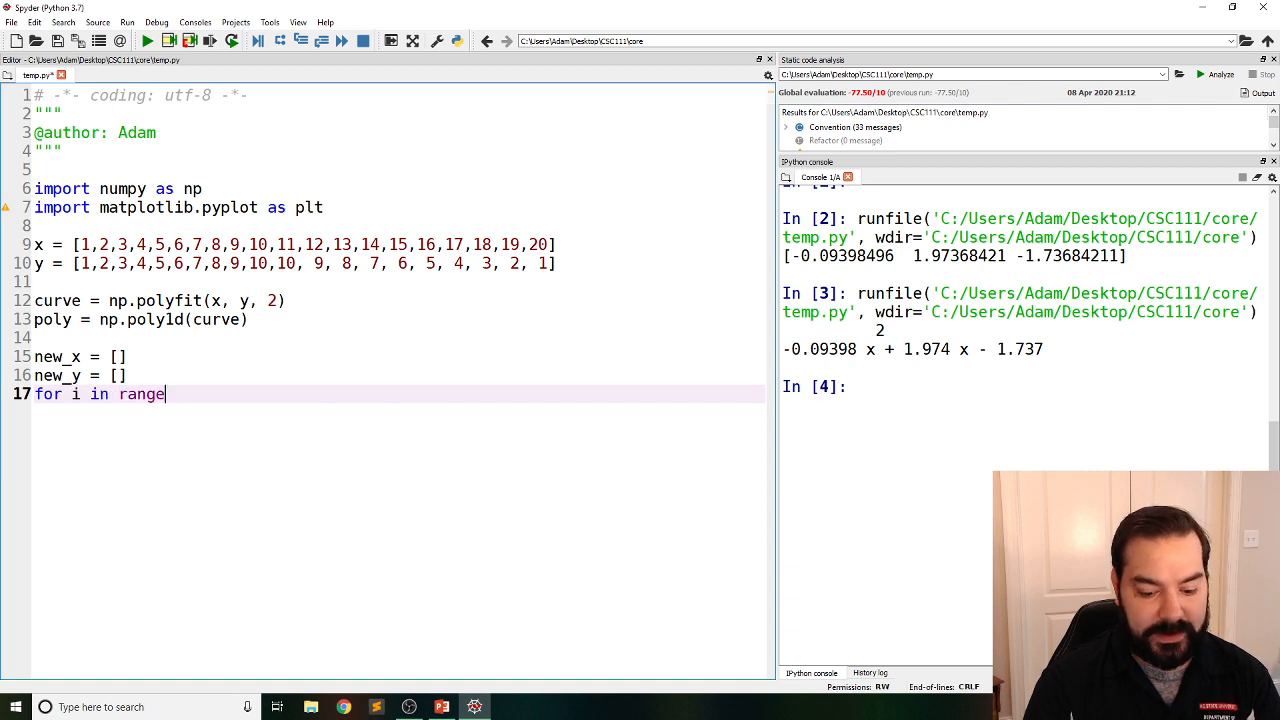
text((20):)
text(new_x.append()
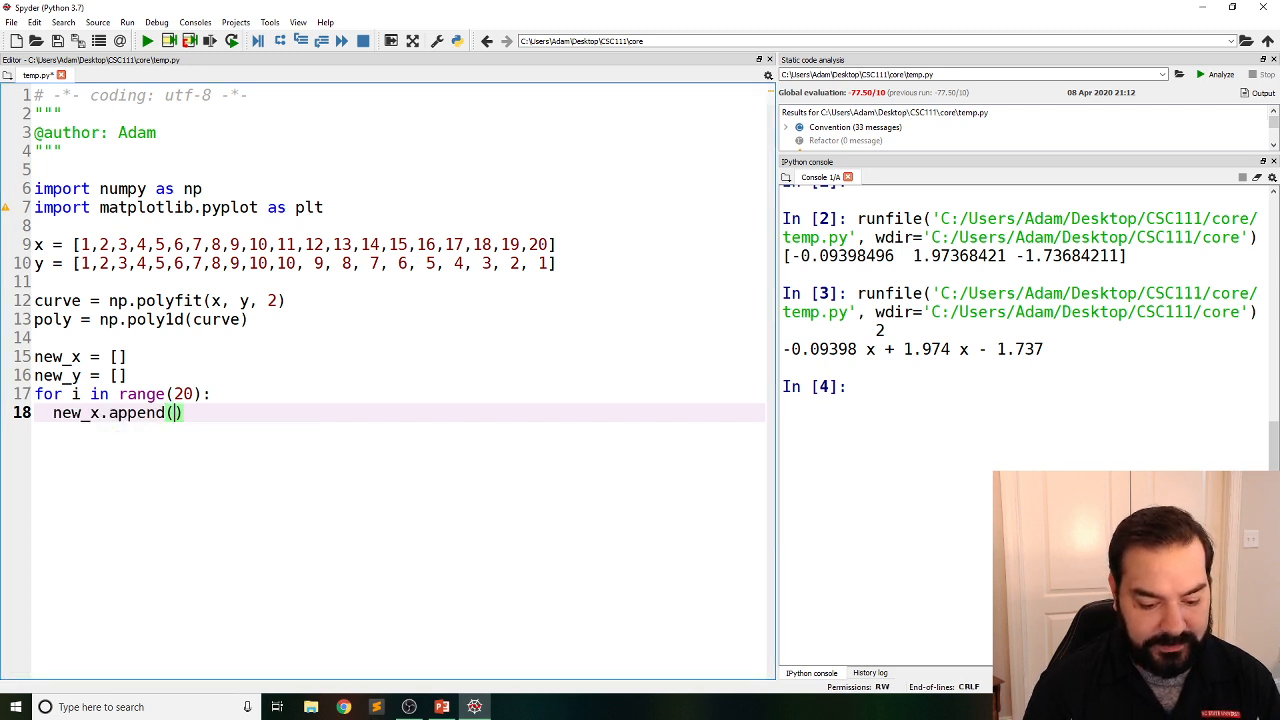
text(i)
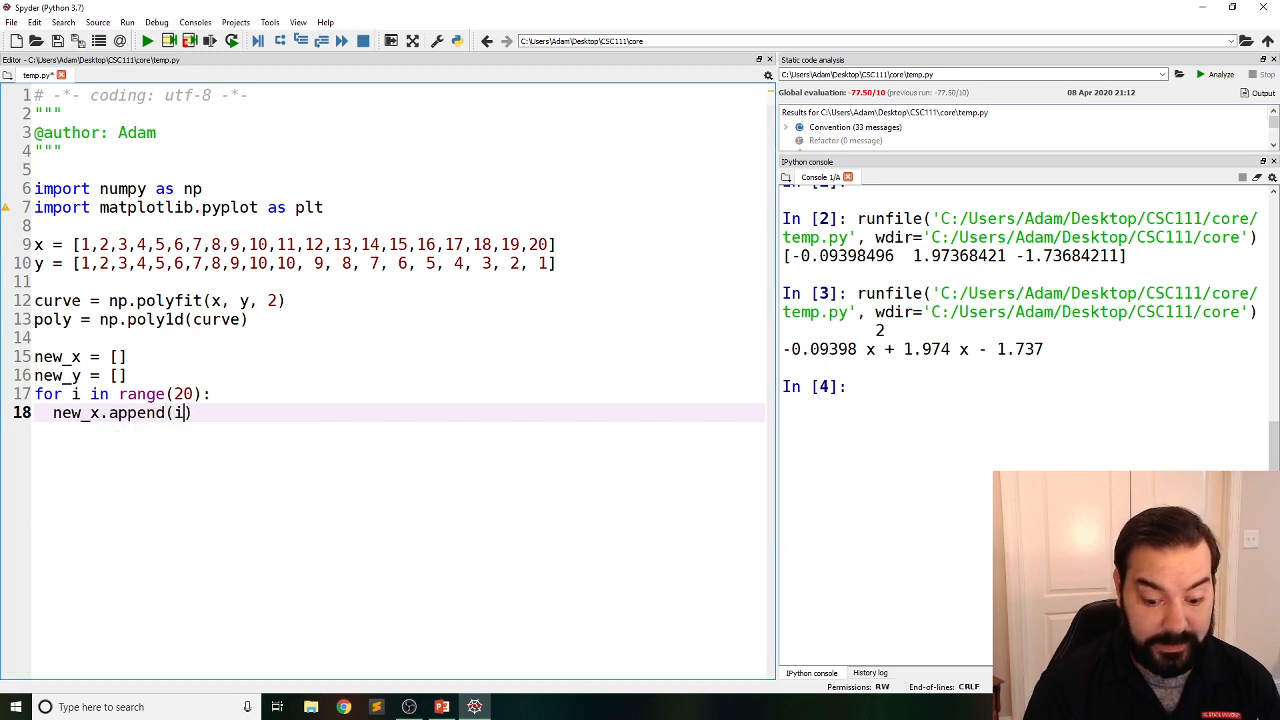
text(+1)
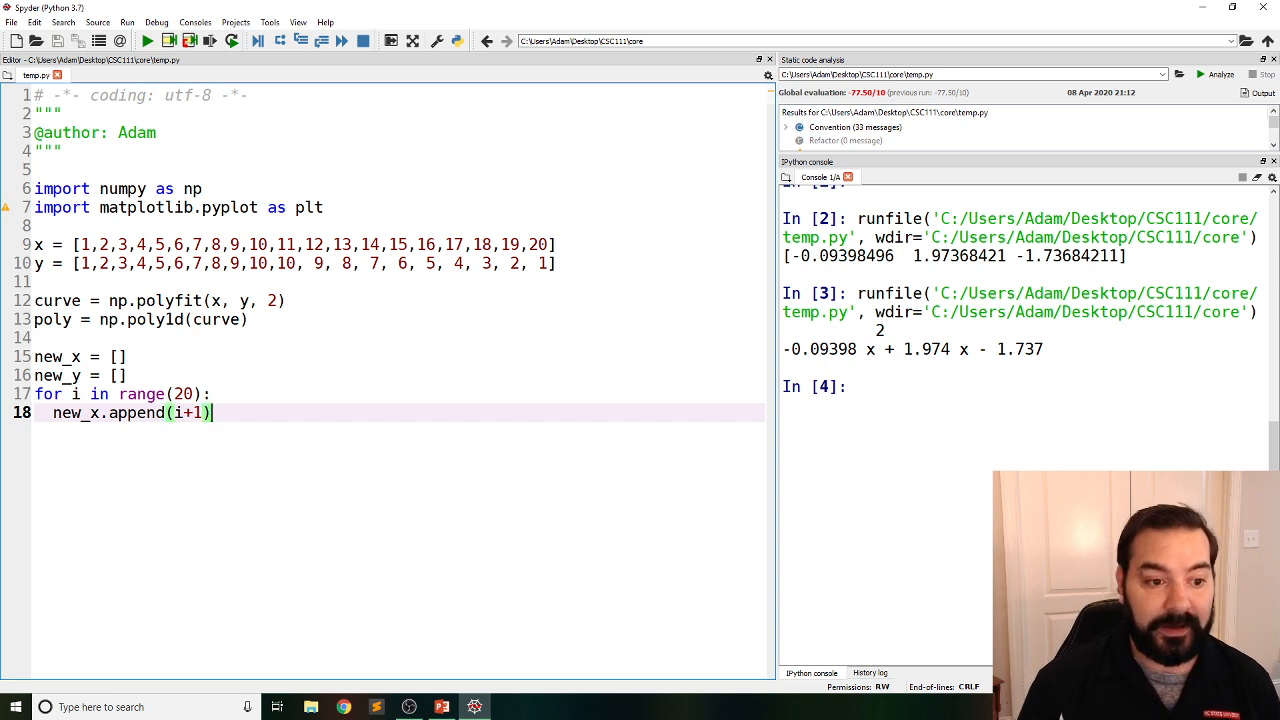
key(enter)
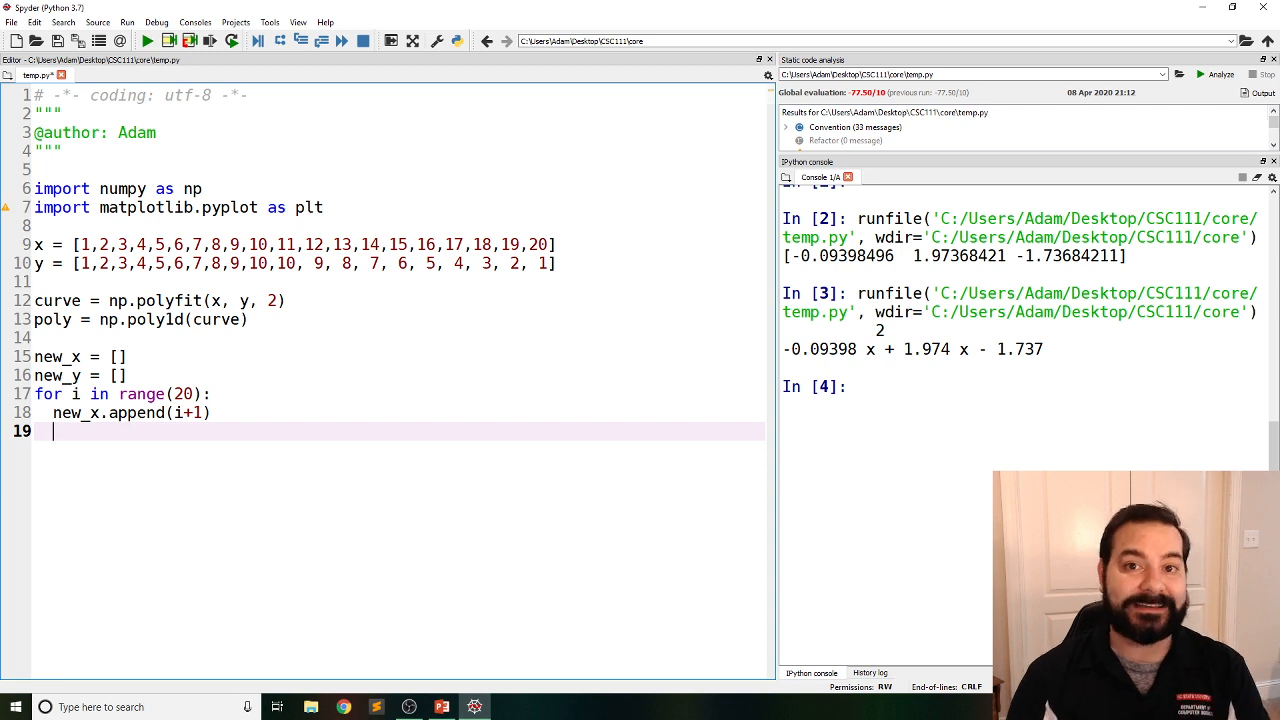
Print poly(i+1) in the loop to check values, then store it as calc
text(print()
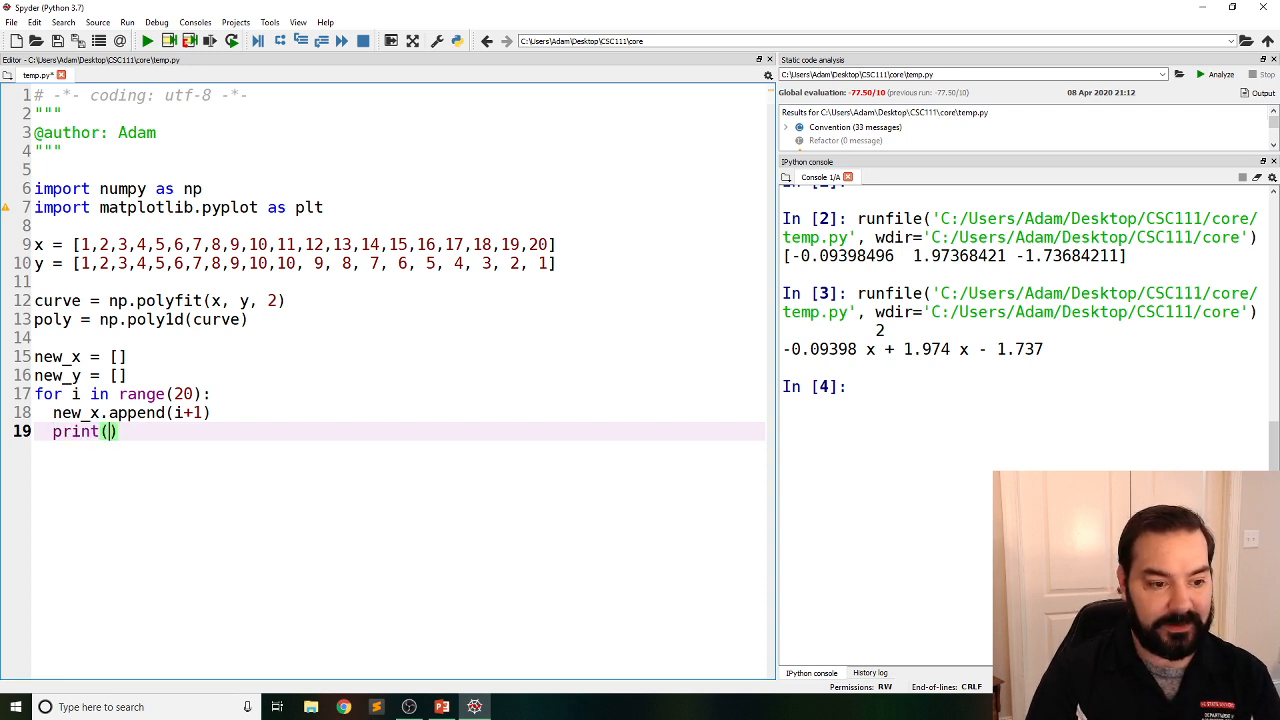
text(poly(i))
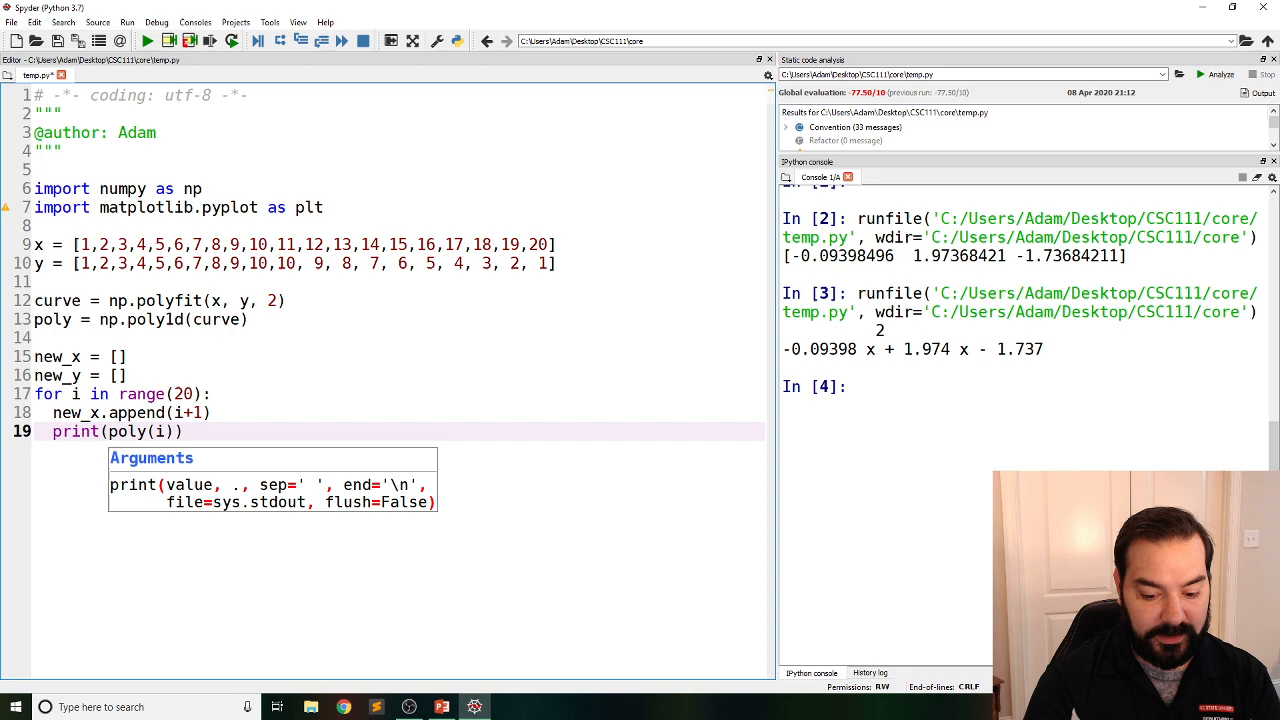
text(+1)
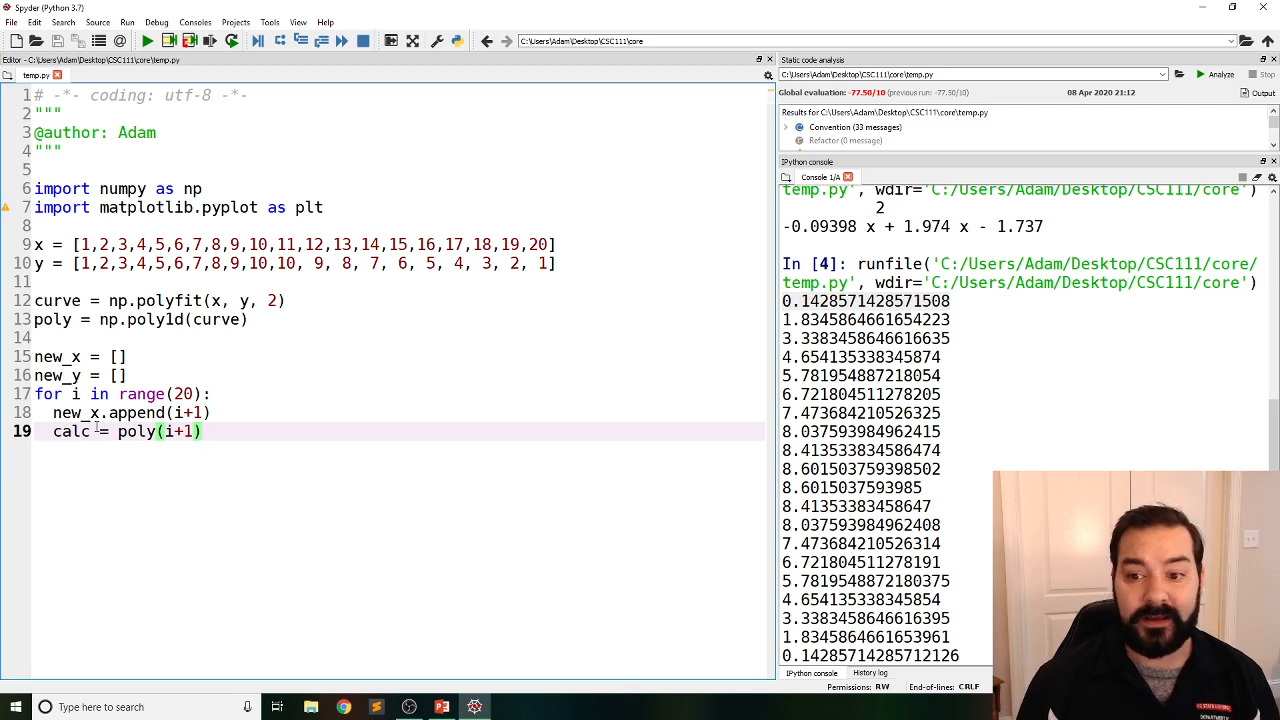
Add new_y.append(y) to the loop and print(new_y) after it, then run
key(enter)
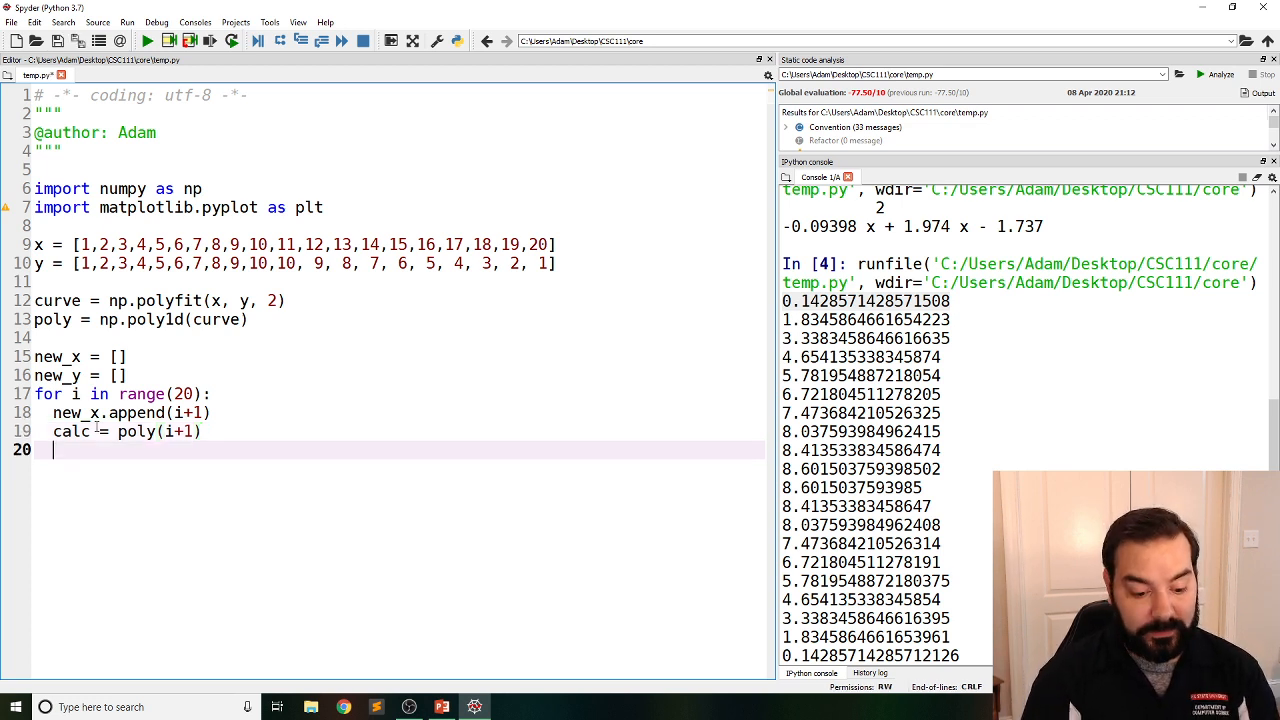
text(new_y.append)
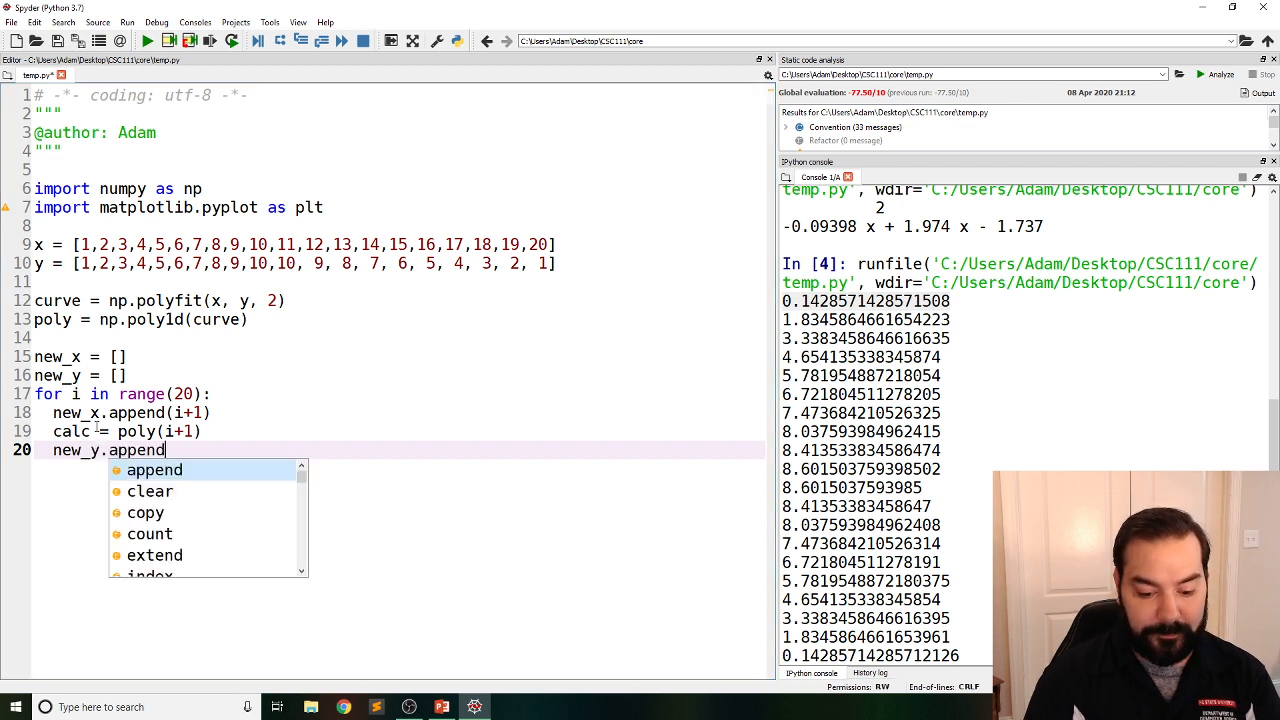
text((y))
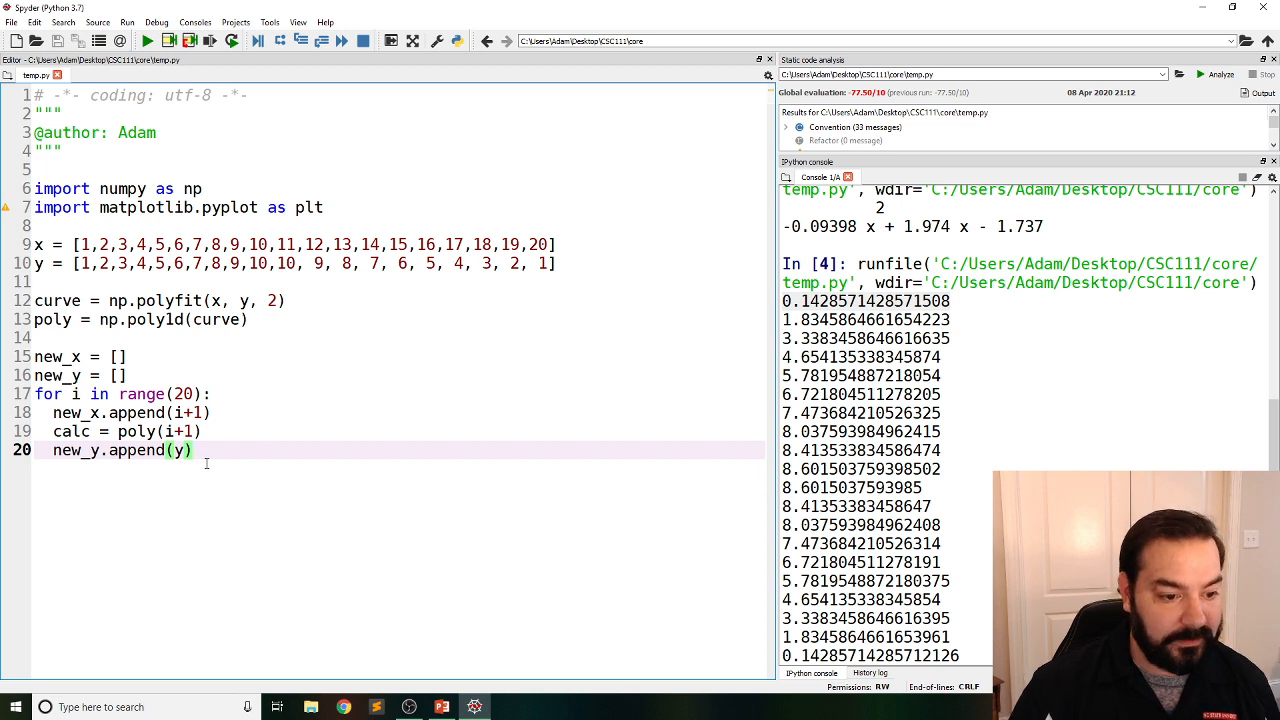
text(pri)
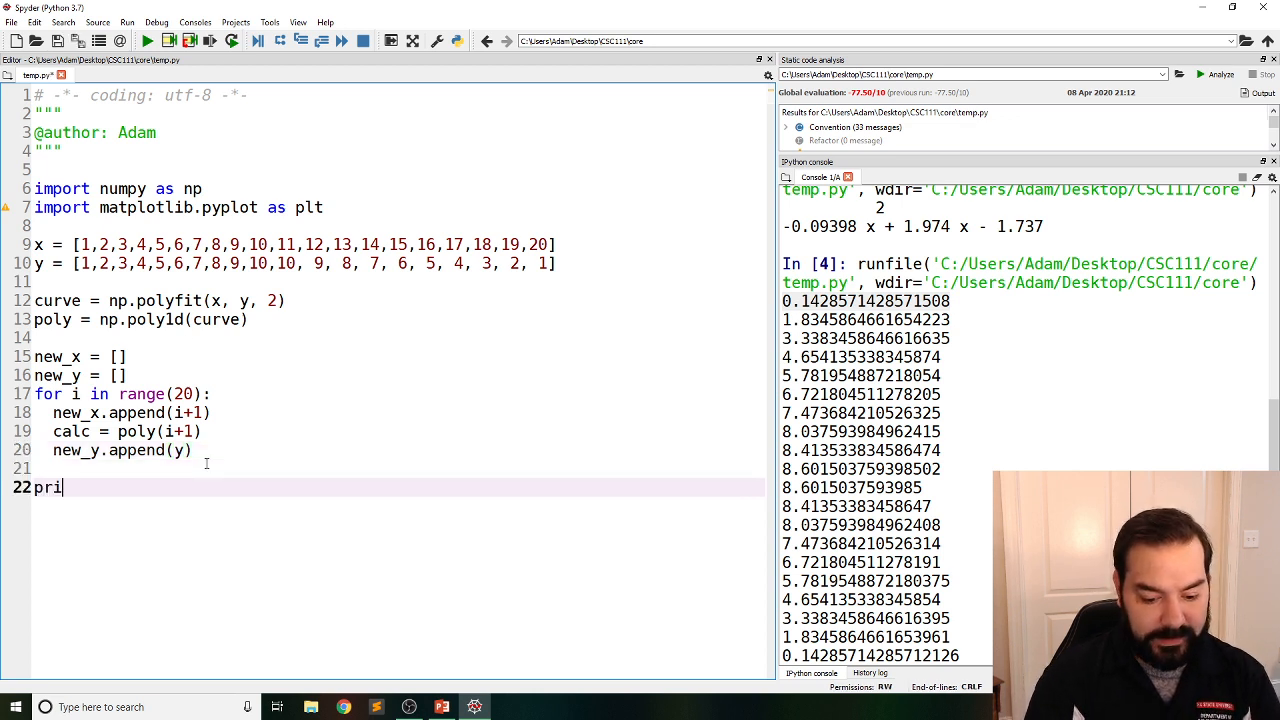
text(nt(new_Y)
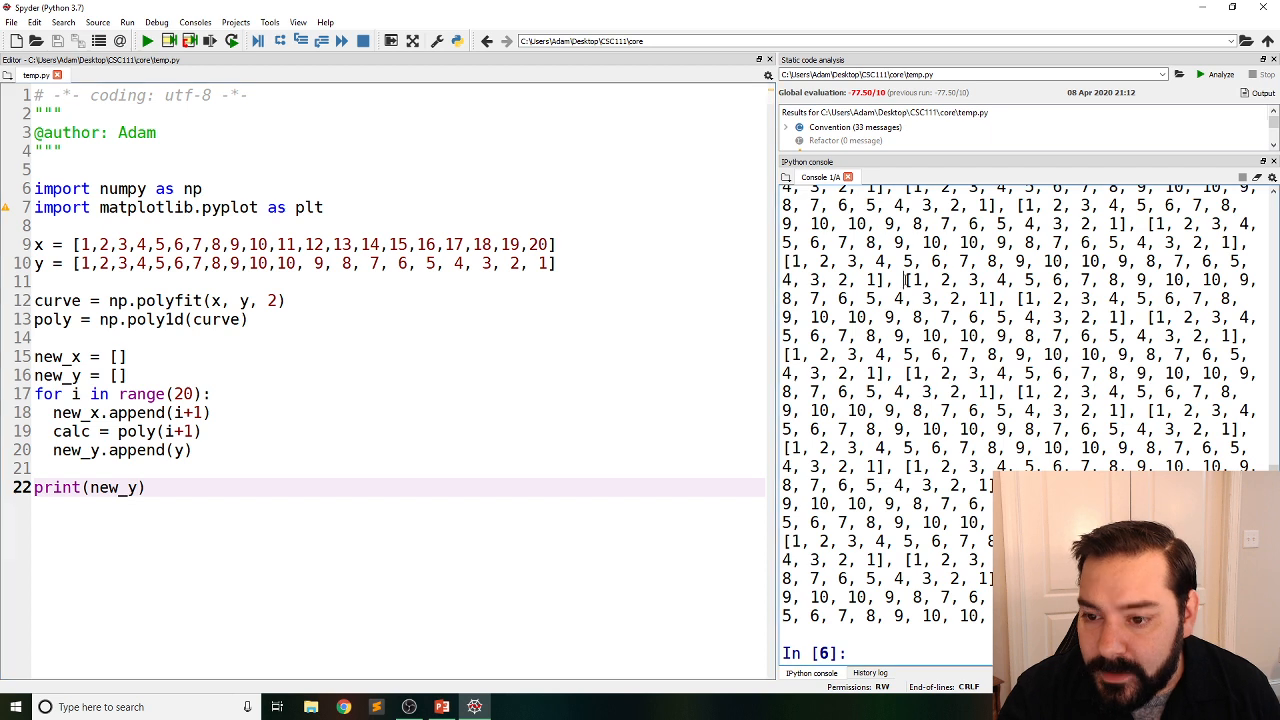
After checking the repeated y output, change new_y.append(y) to new_y.append(calc)
drag(905, 280, 990, 298)
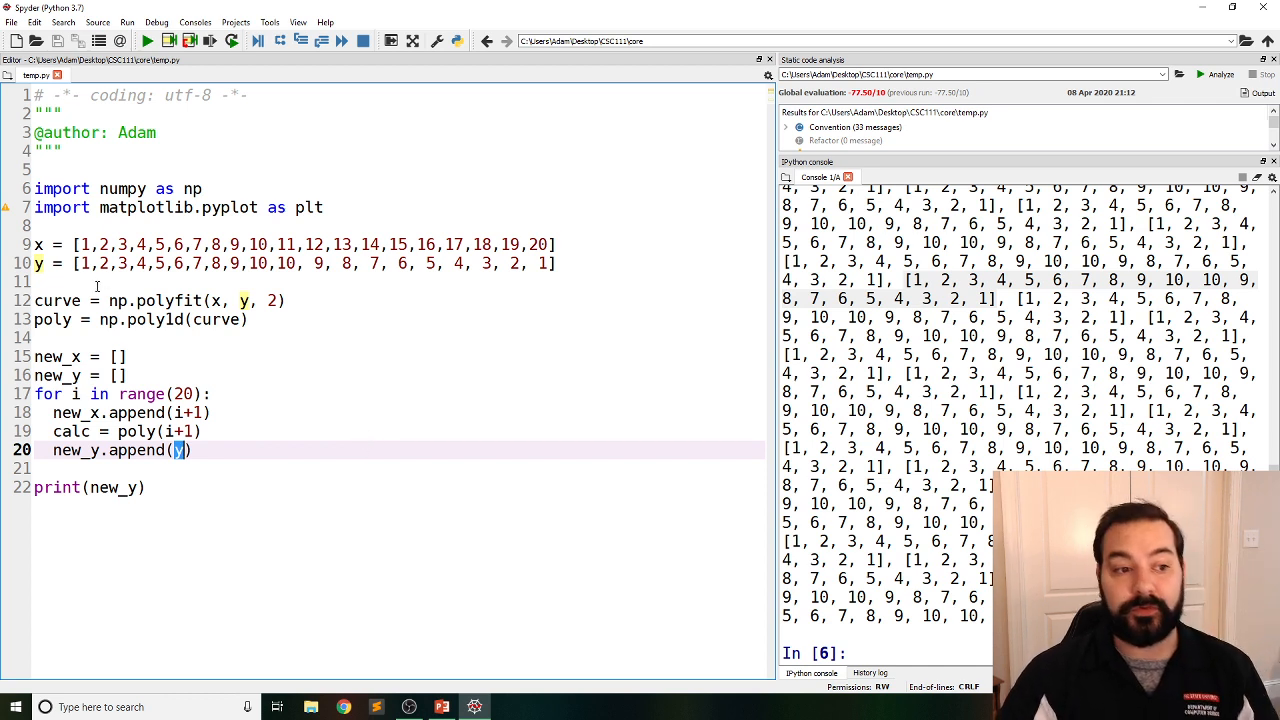
triple_click(295, 263)
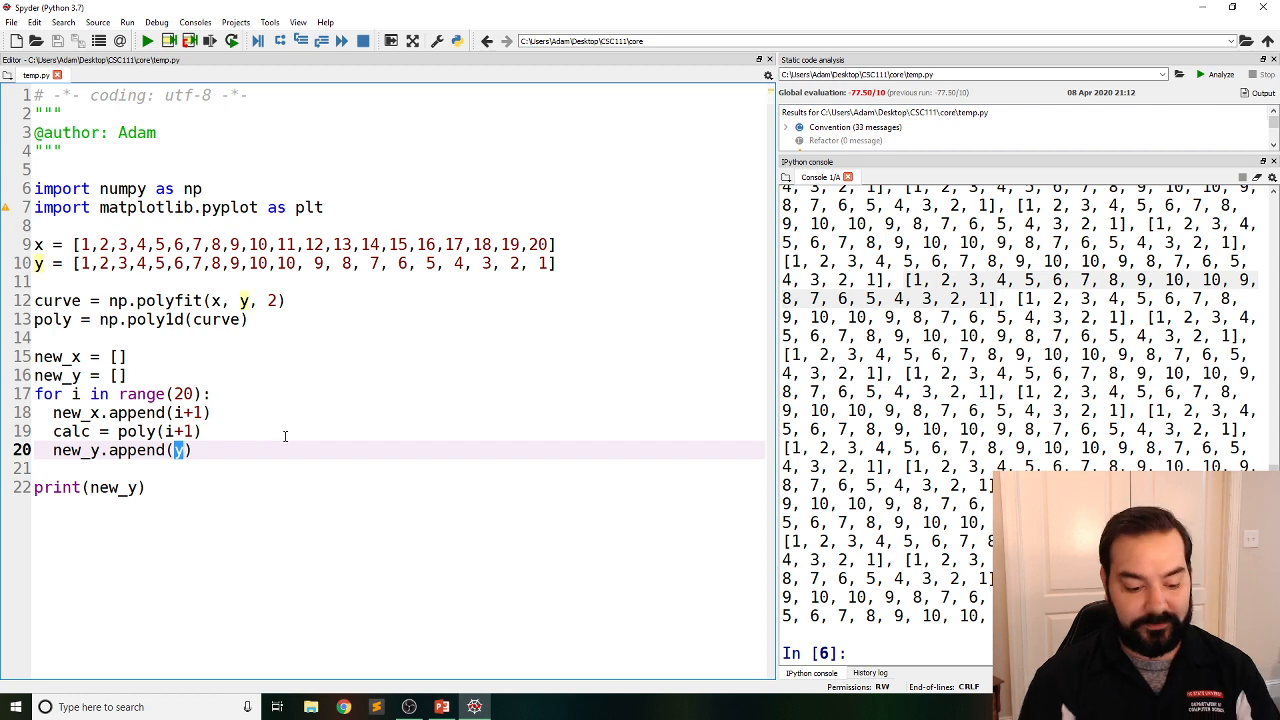
text(calc)
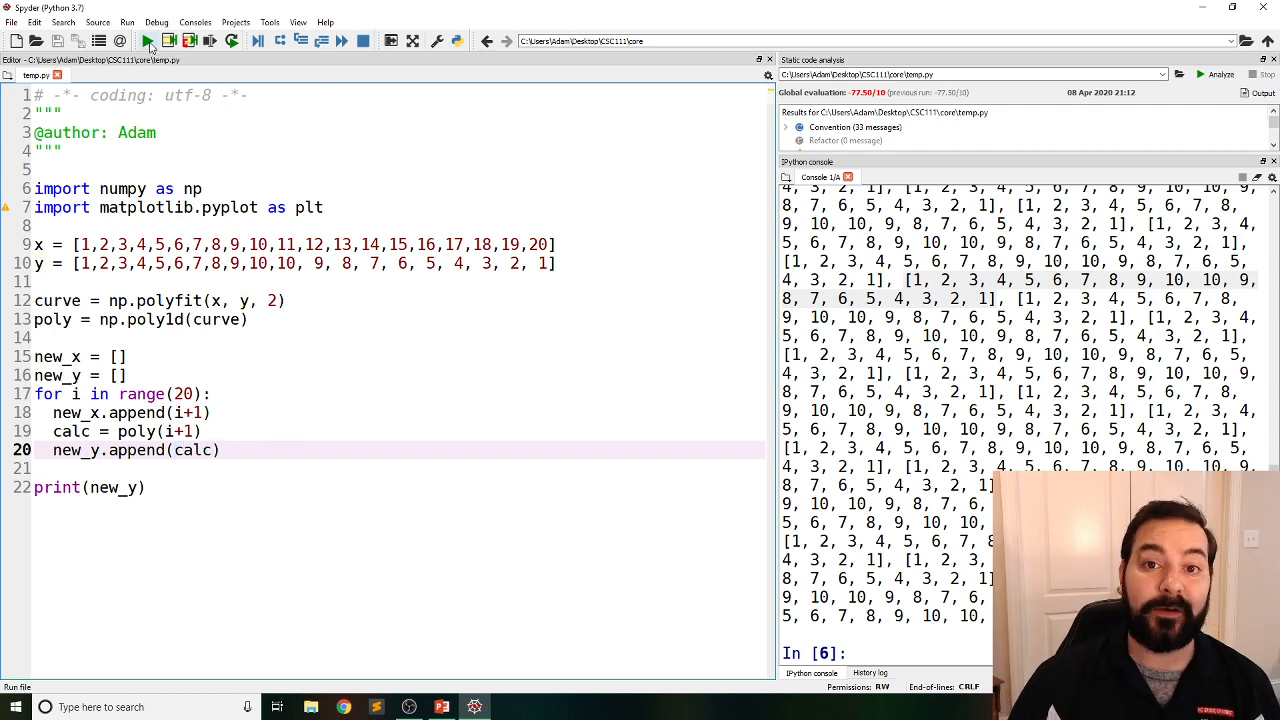
Rerun to print twenty fitted new_y values and replace print(new_y) with plt.plot()
click(146, 41)
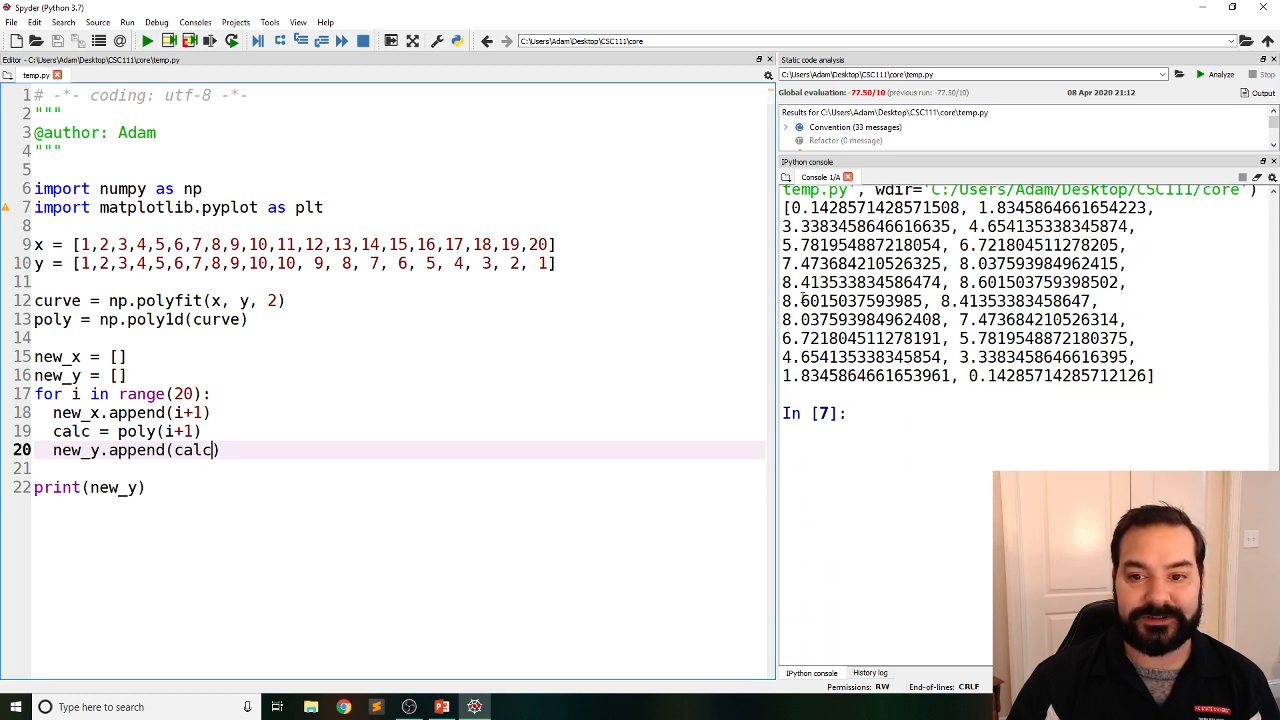
drag(785, 208, 1155, 374)
text(plt.plot()
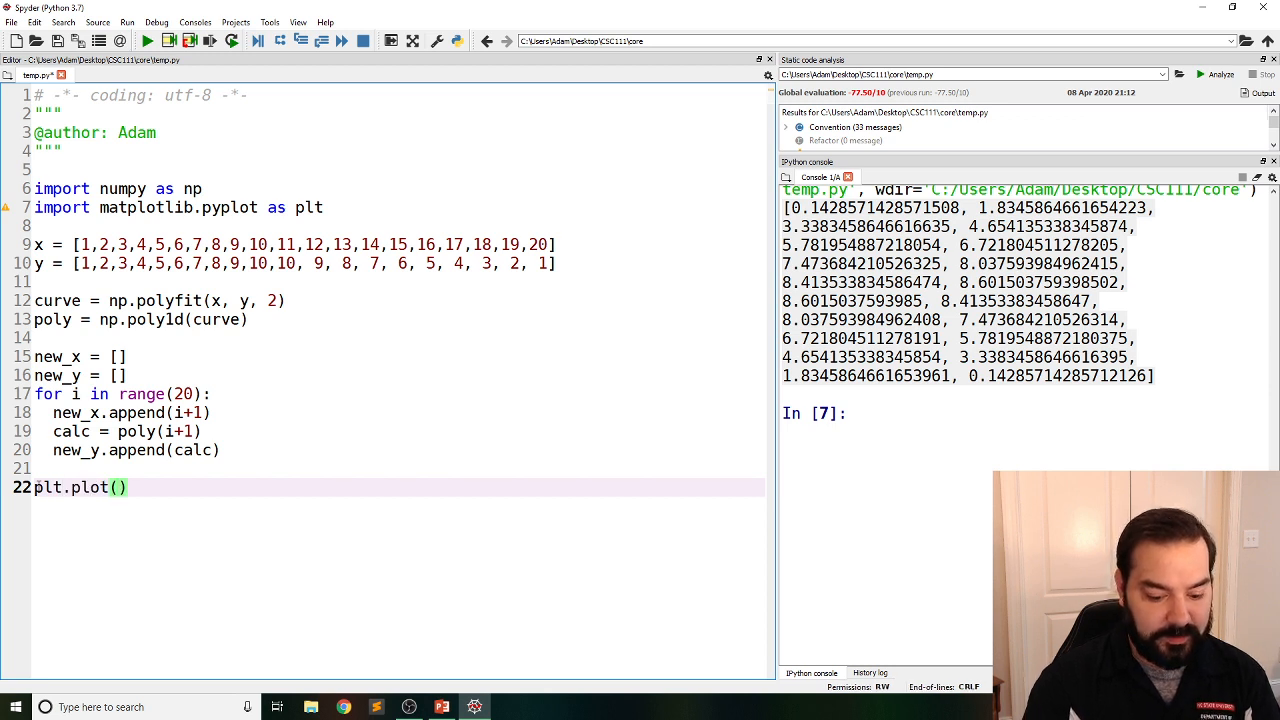
Complete plt.plot(new_x, new_y), add plt.show(), and run to draw the parabola
text(new_x, new_y)
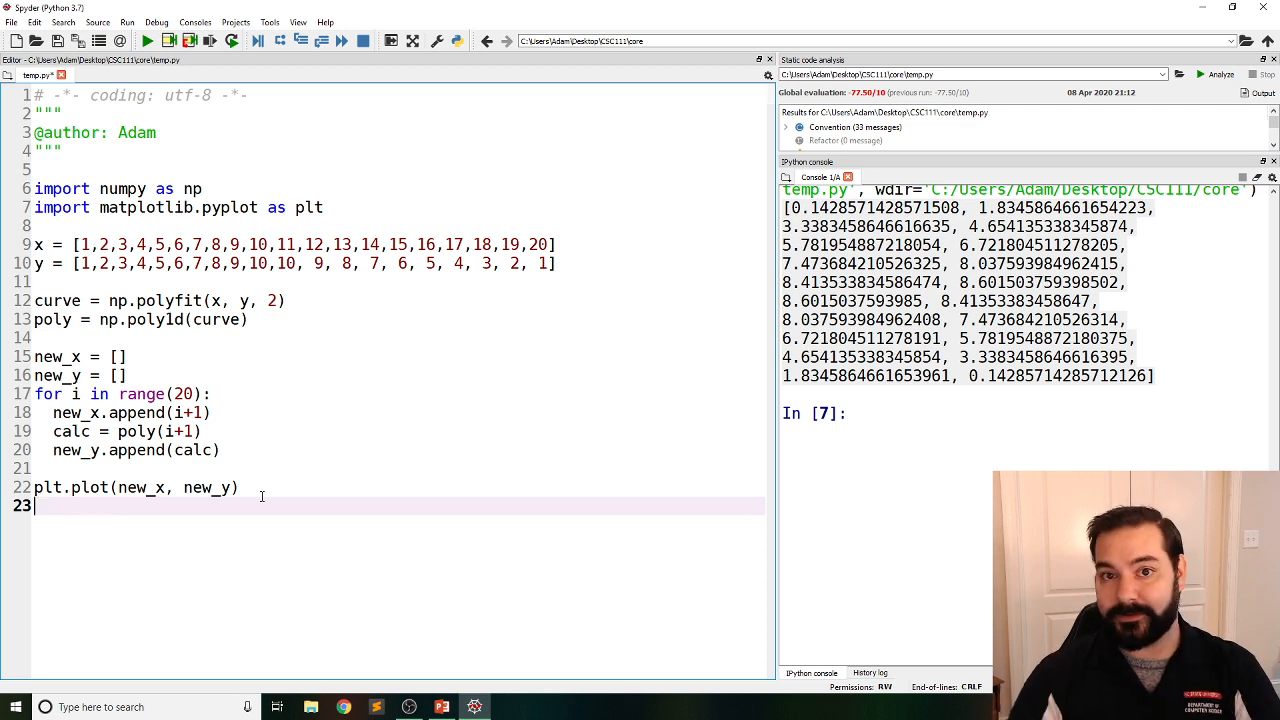
text(p)
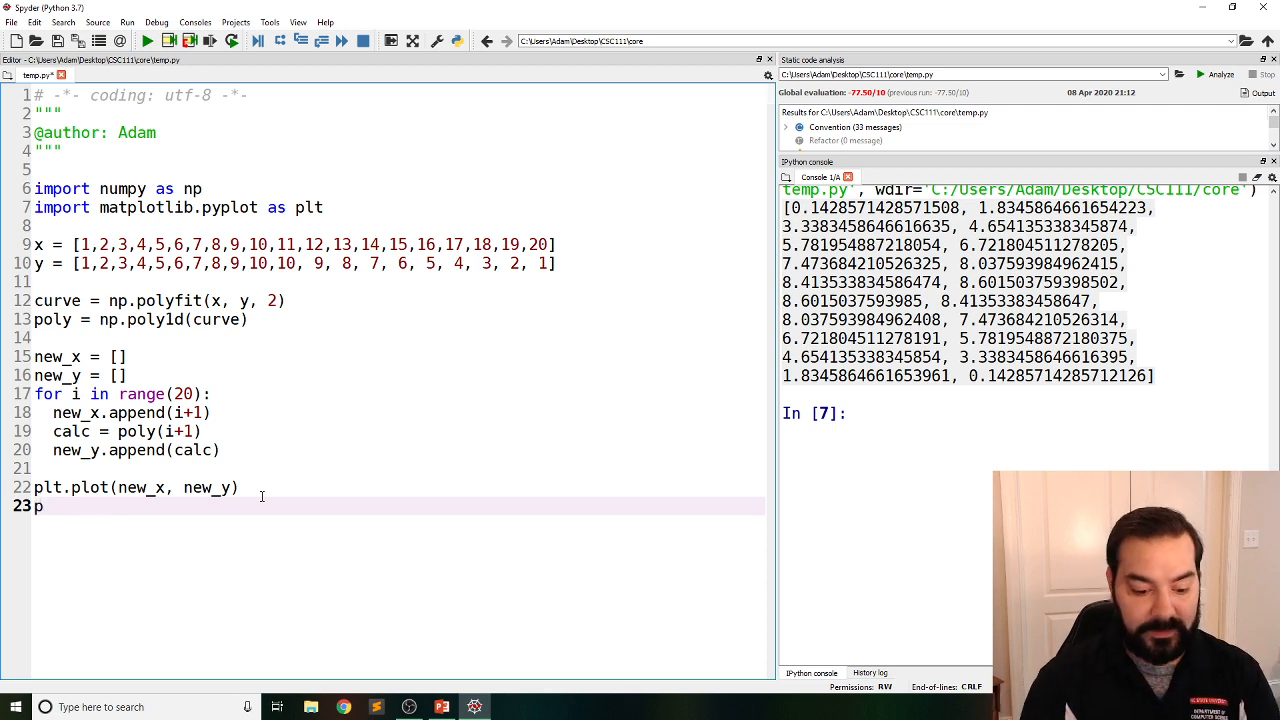
text(lt.show())
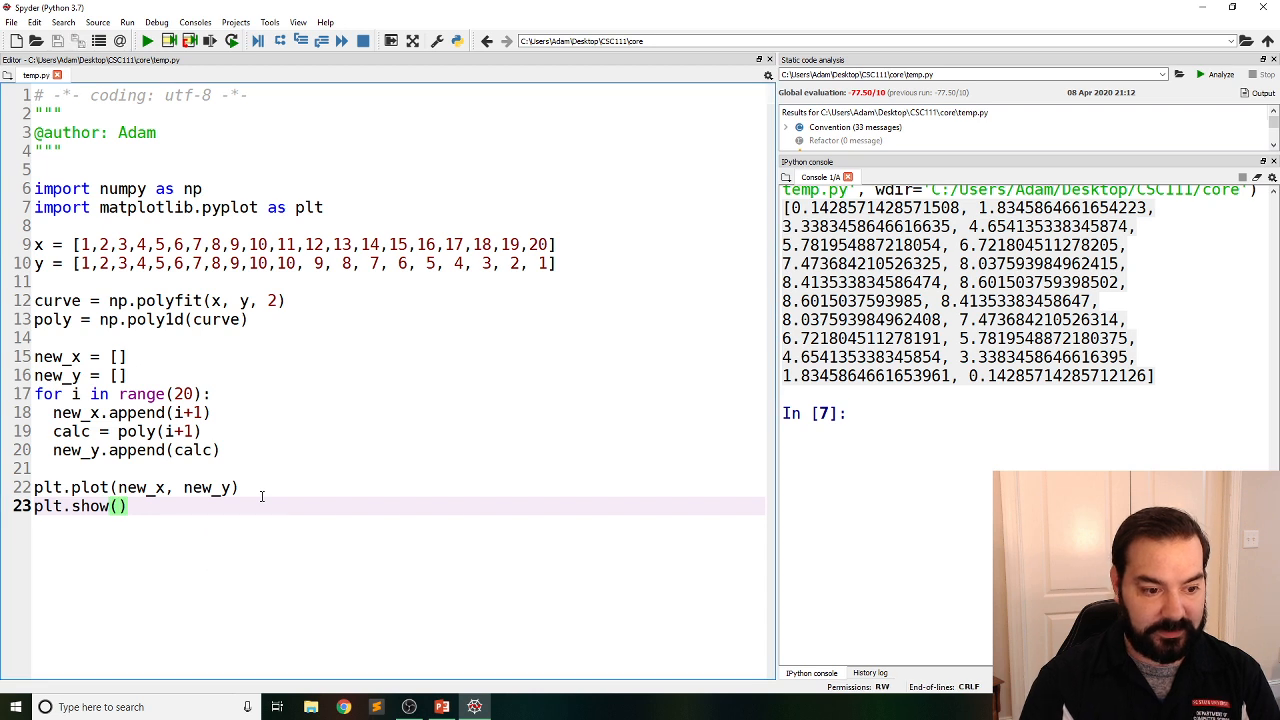
click(125, 505)
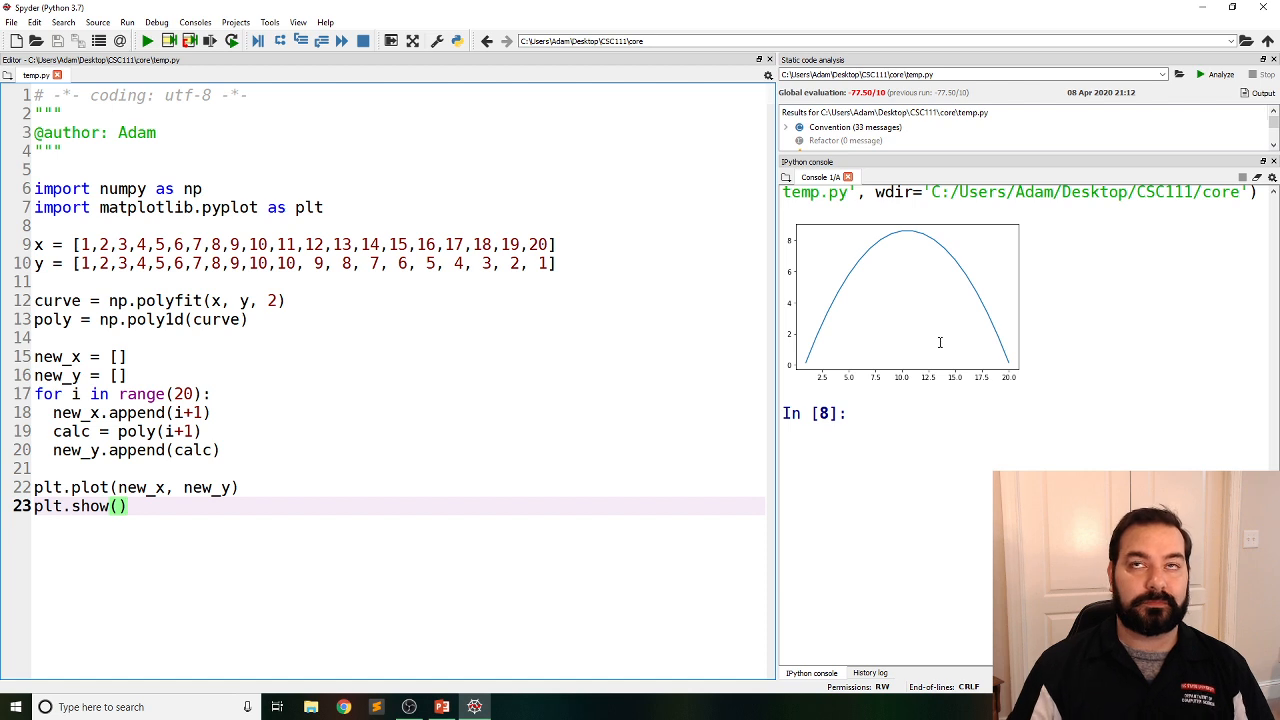
Add plt.scatter(x, y) after the plot line and rerun the script to show the data points
click(120, 505)
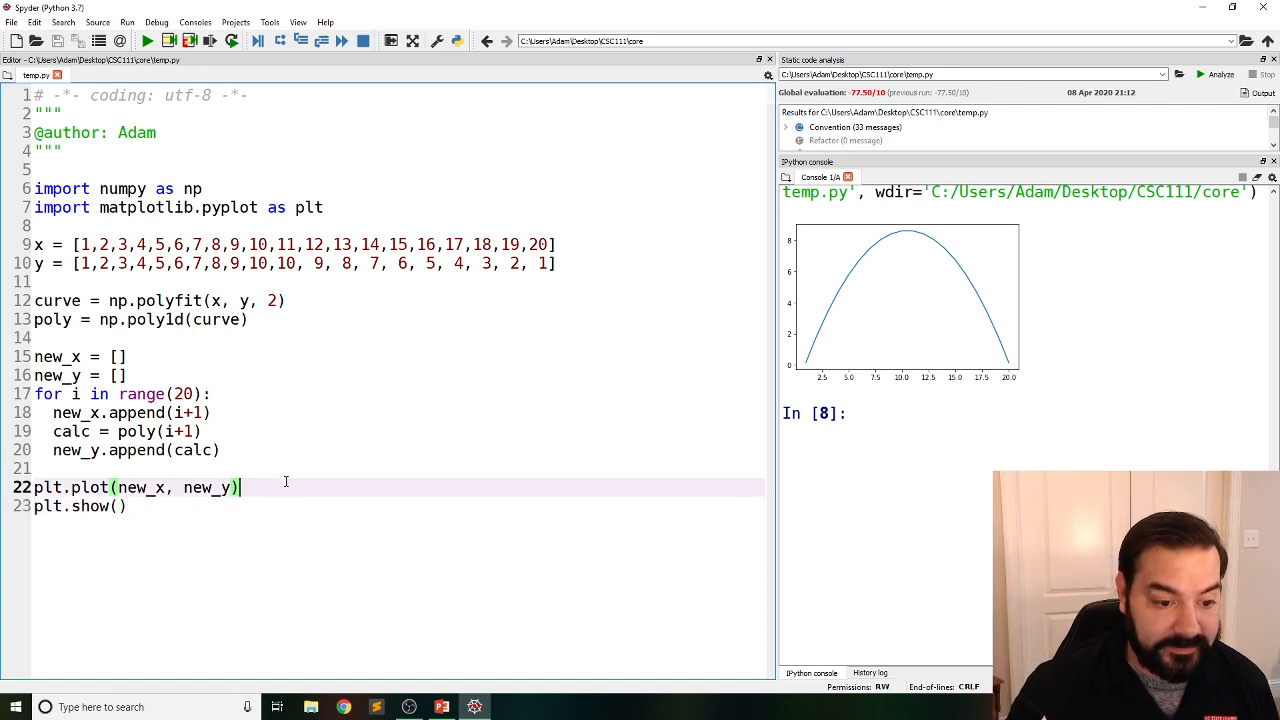
text(plt.scatter(x, y)
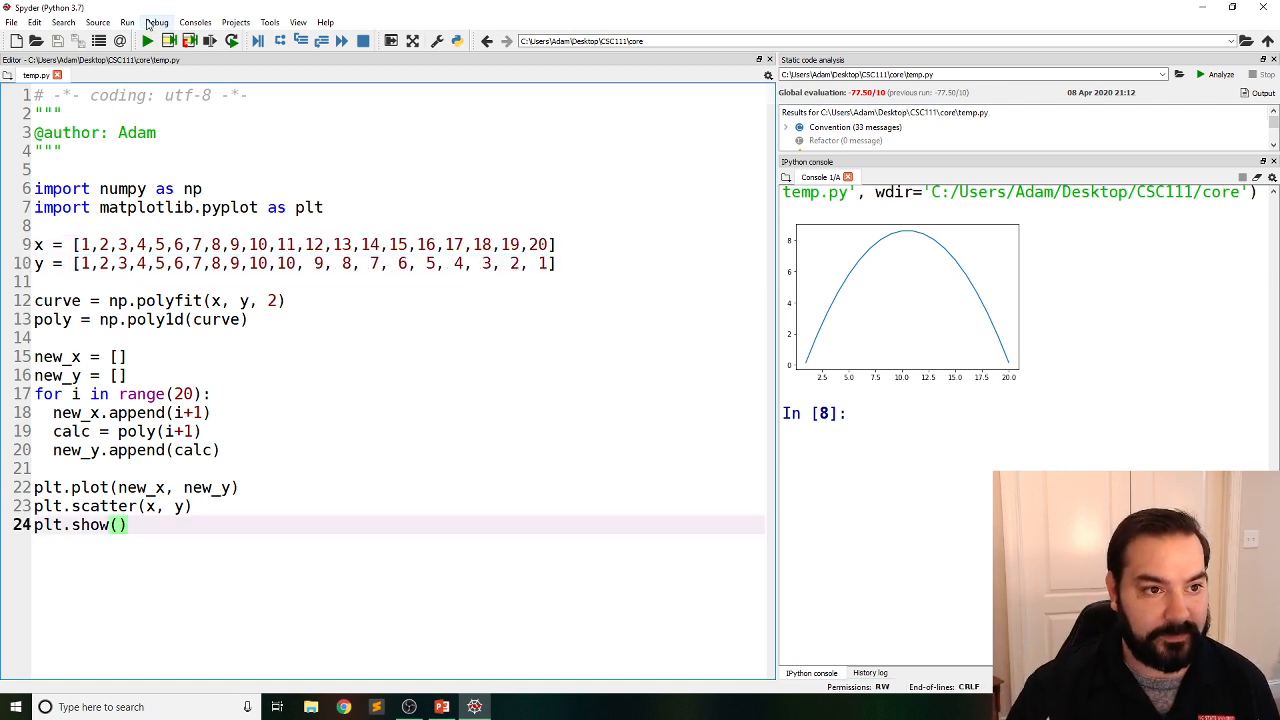
click(146, 41)
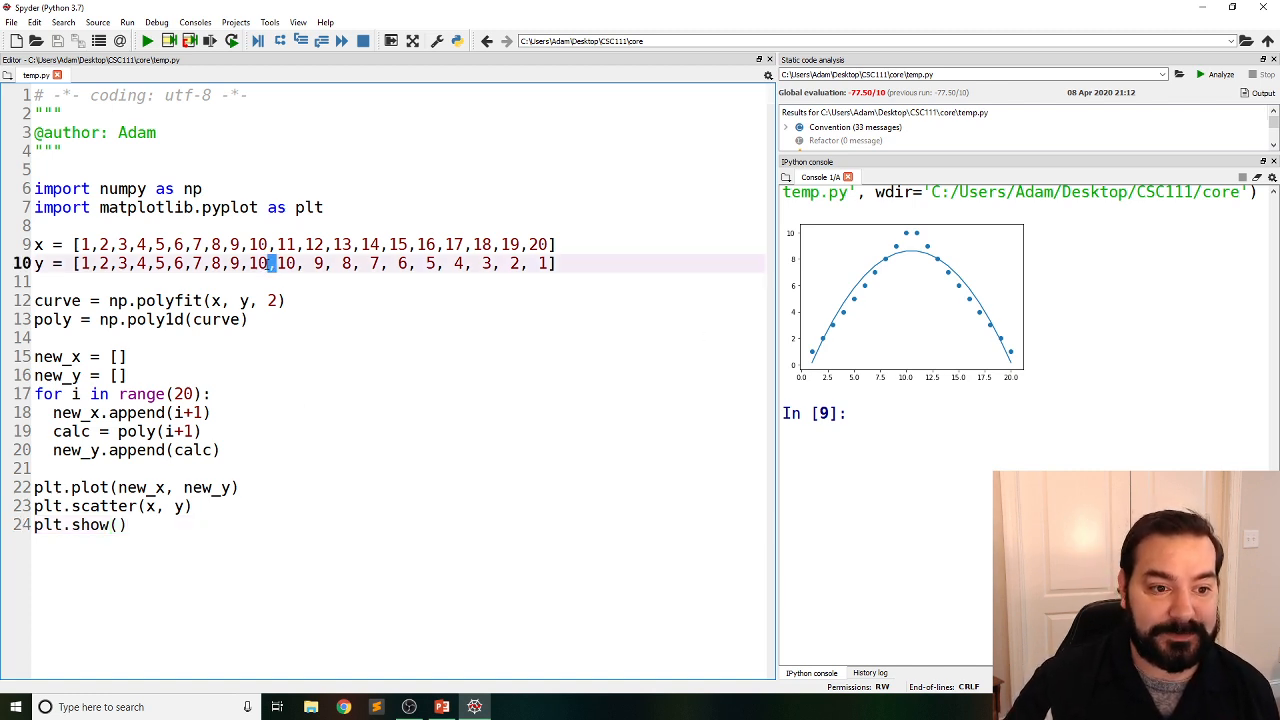
Point out the peak 10 in the y list and change range(20) to range(100)
double_click(258, 263)
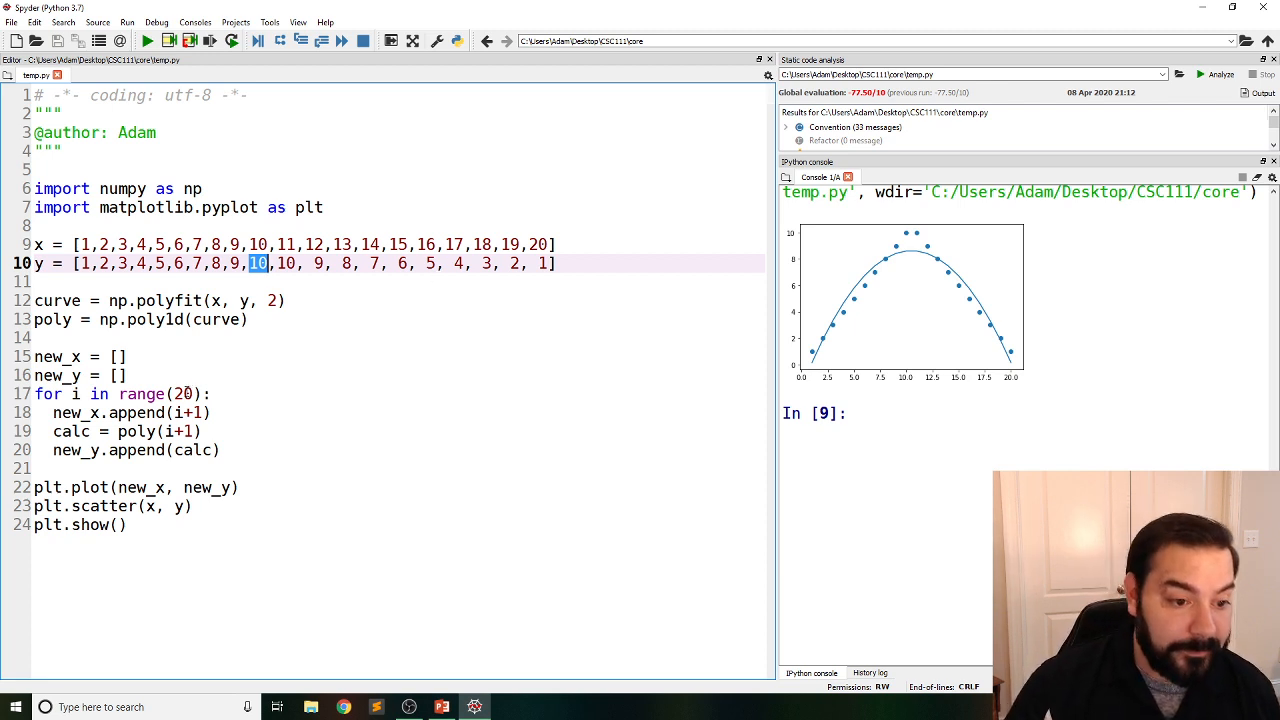
text(100)
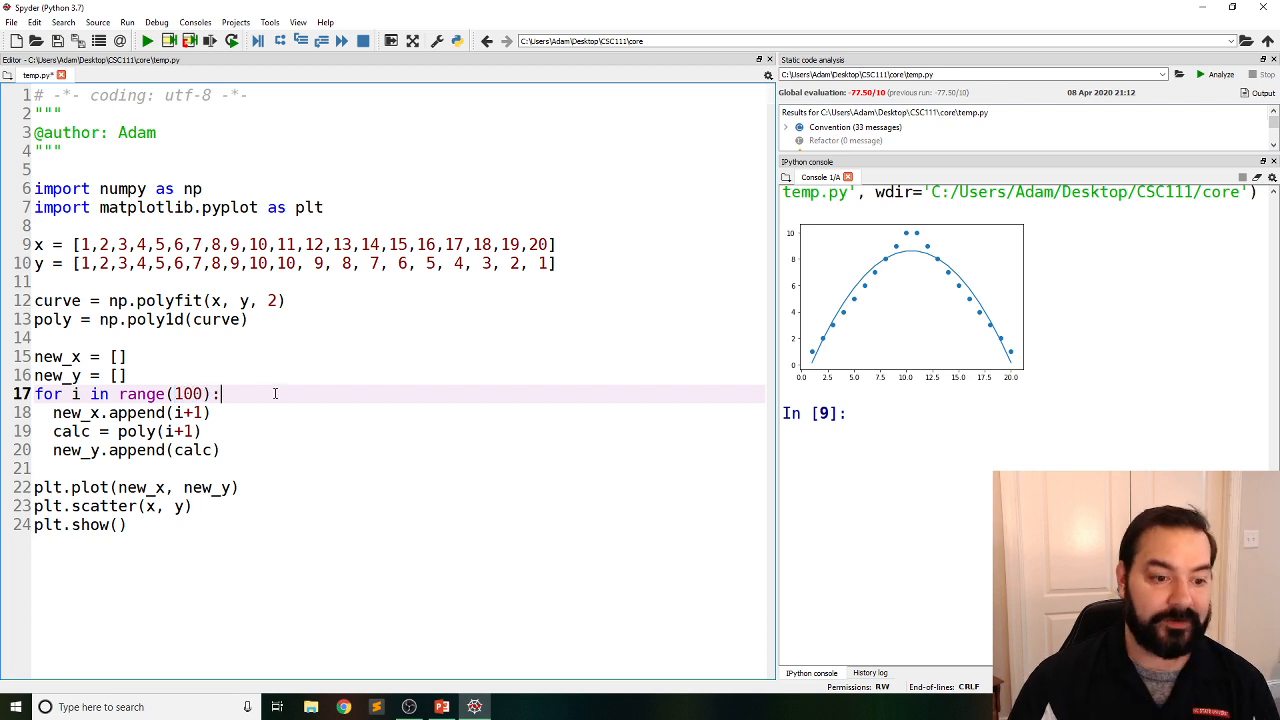
Rerun the script to plot the parabola out to x=100, dropping to about -700
click(146, 41)
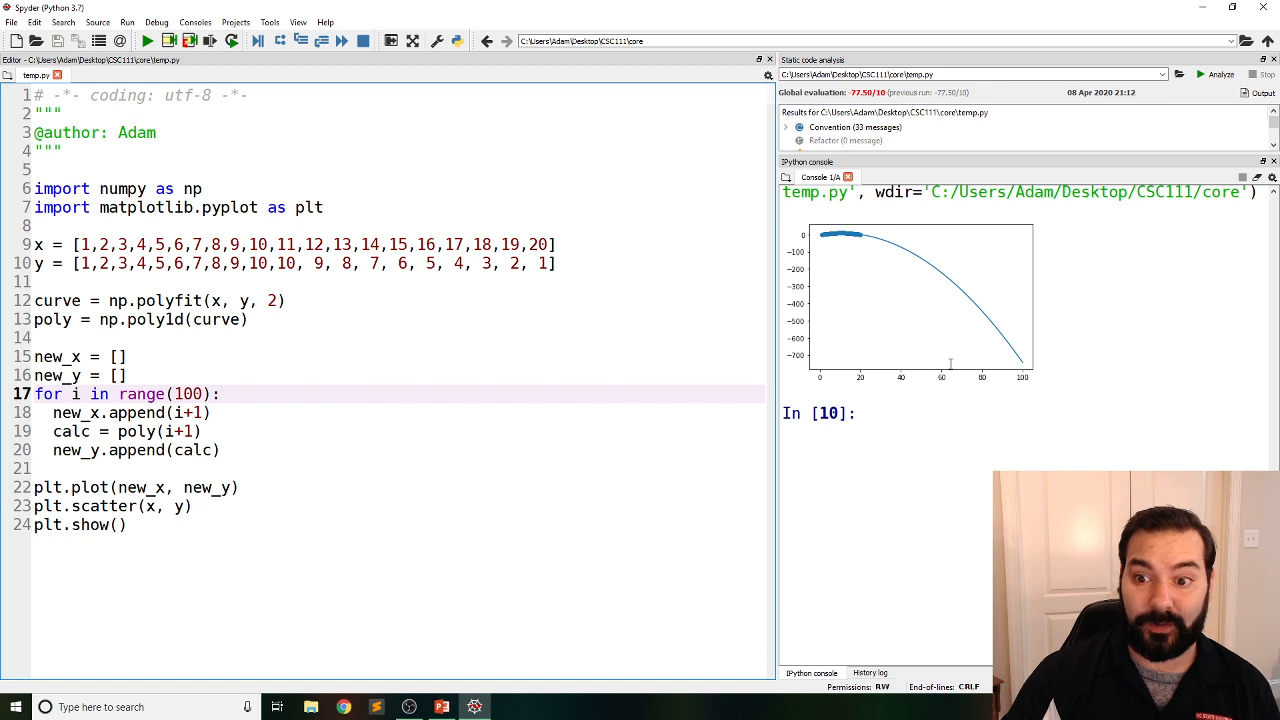
mouse_move(853, 234)
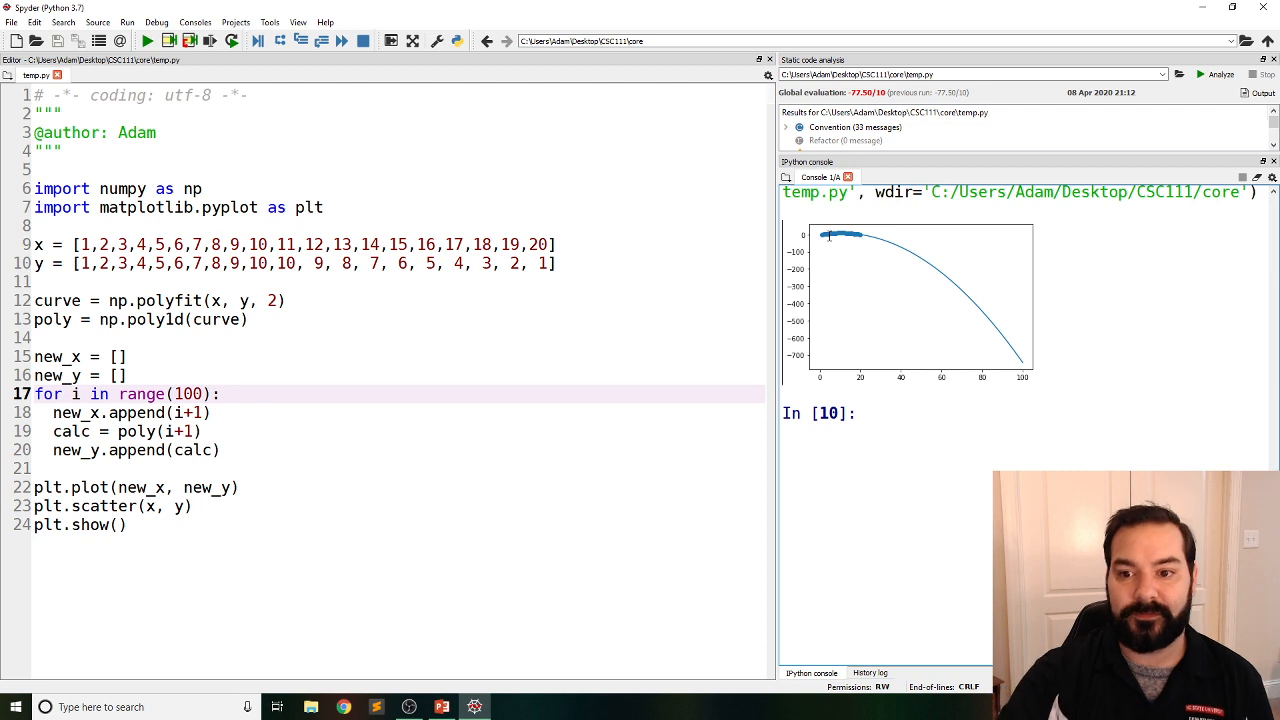
mouse_move(840, 235)
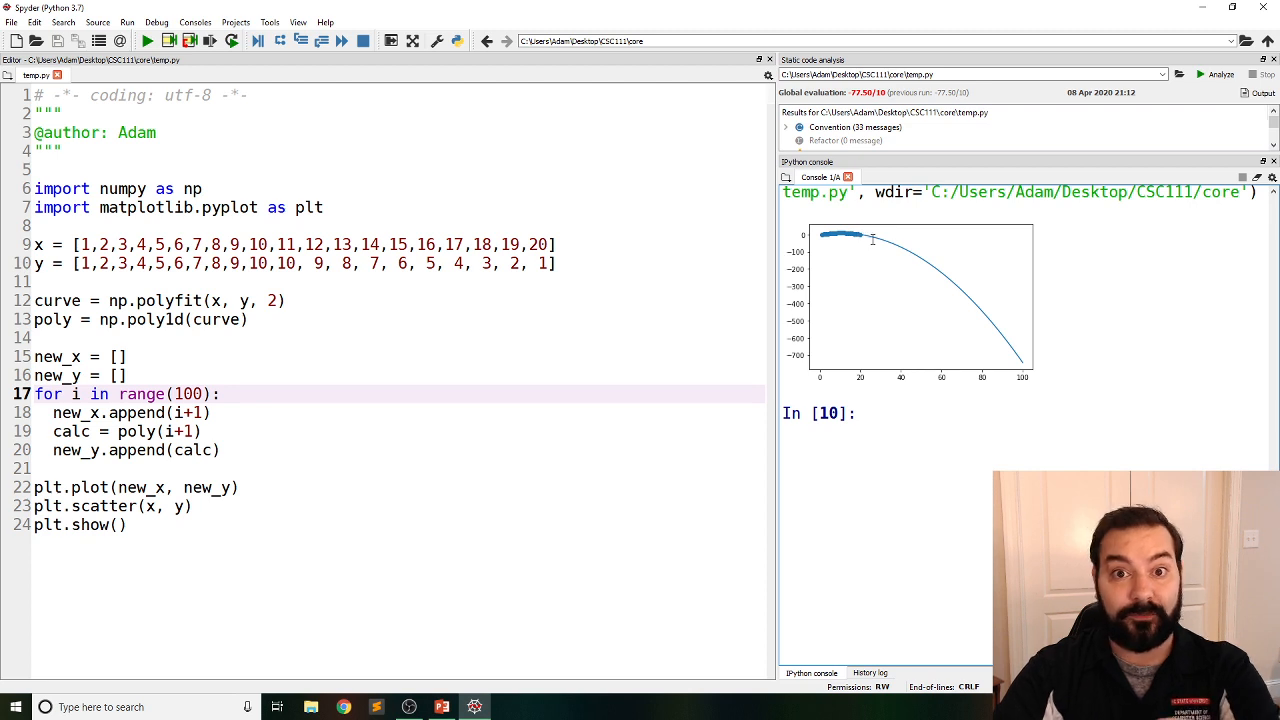
mouse_move(928, 270)
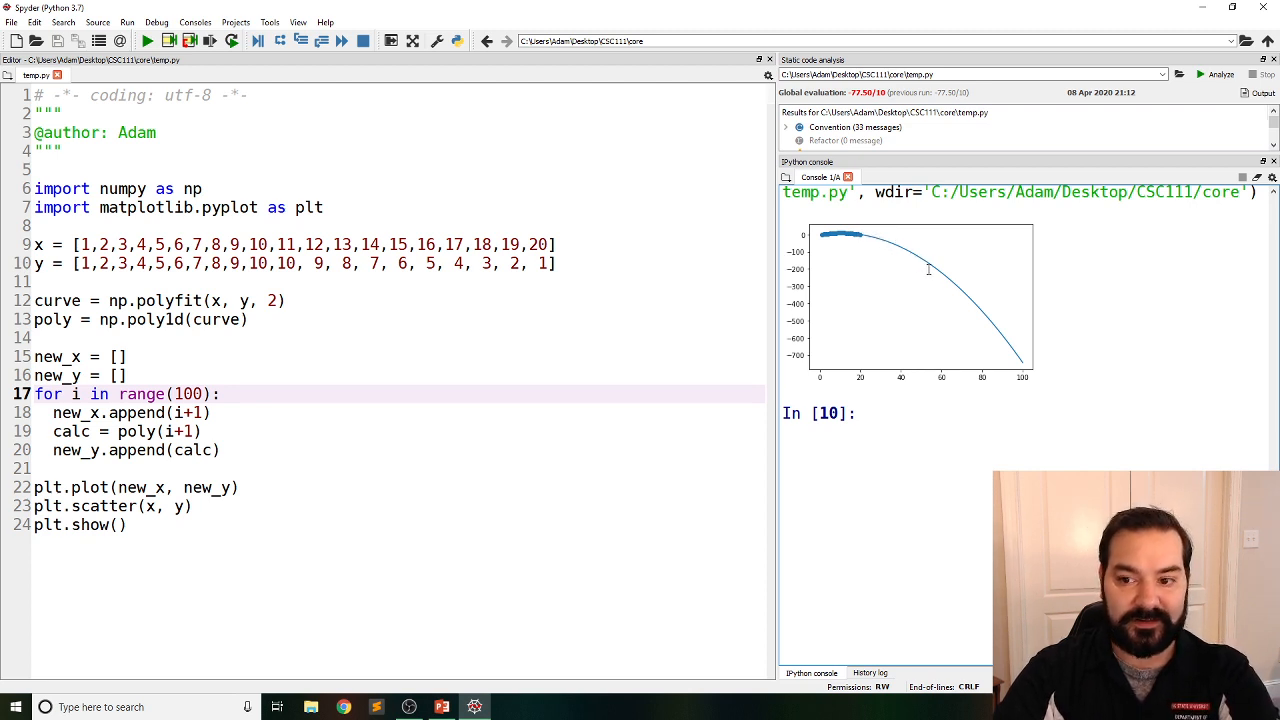
mouse_move(1019, 354)
text(-100, )
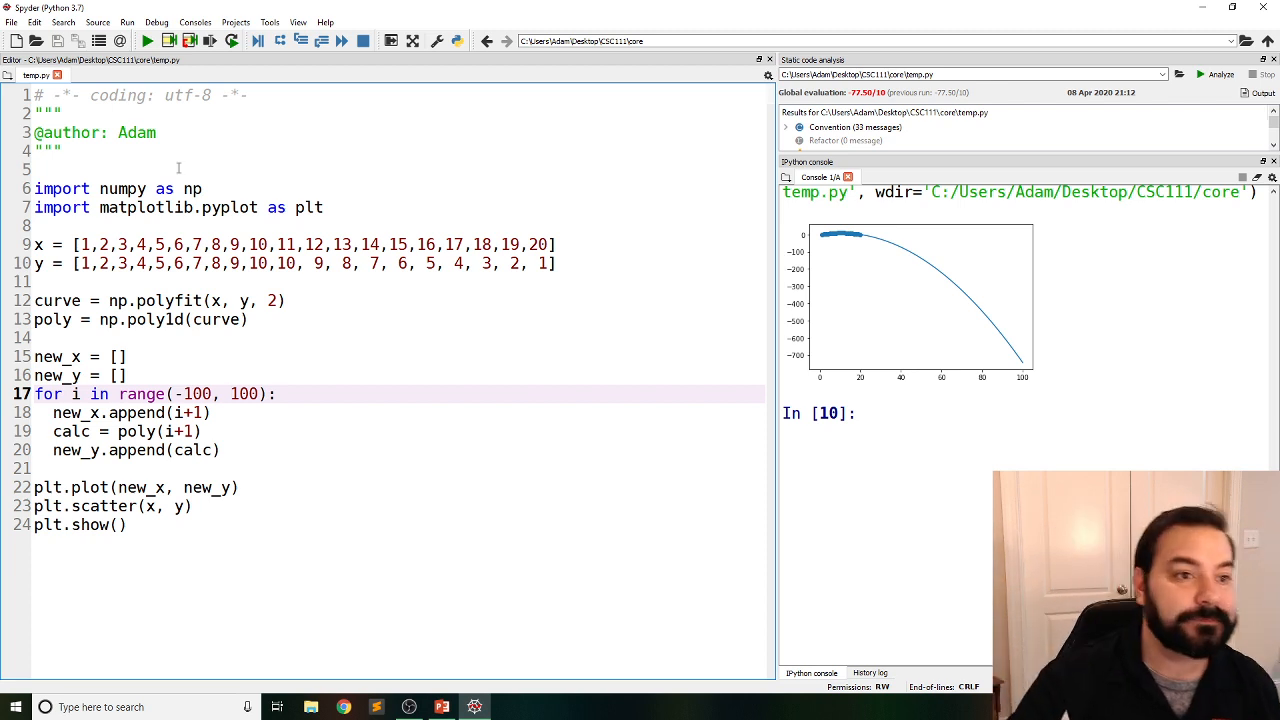
Rerun with range(-100, 100) to plot the full parabola dropping to about -1000
click(146, 41)
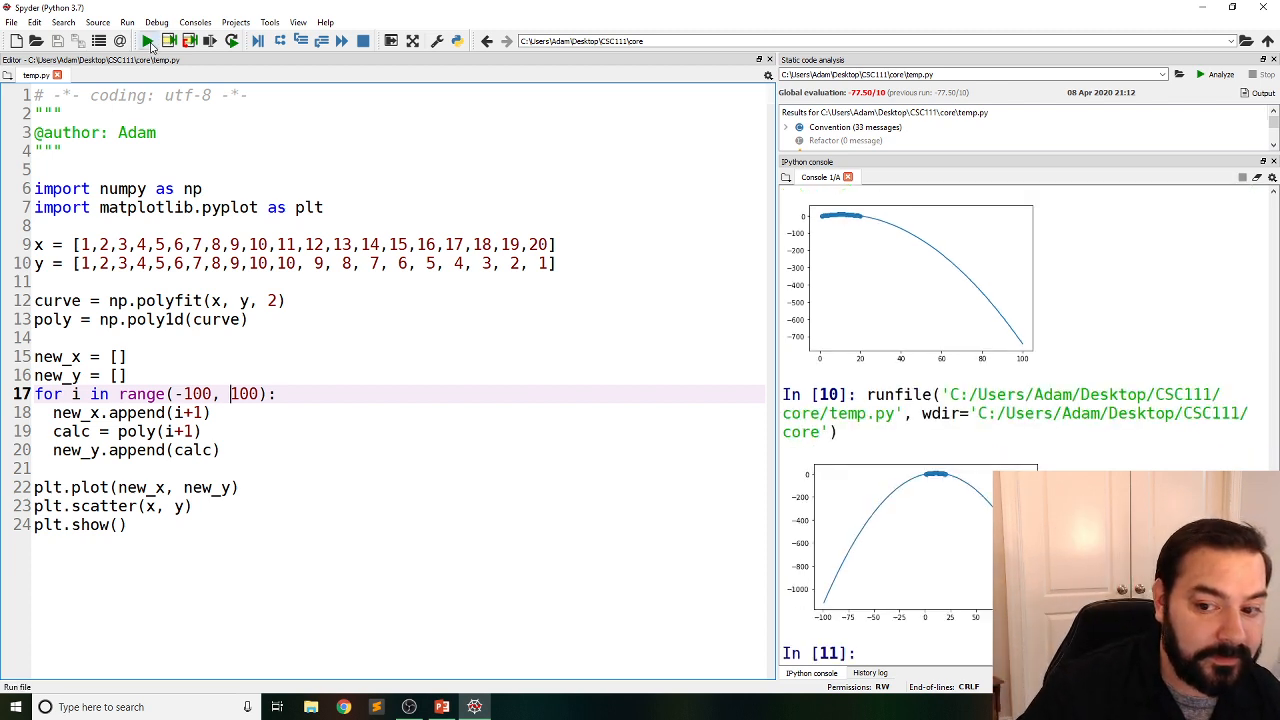